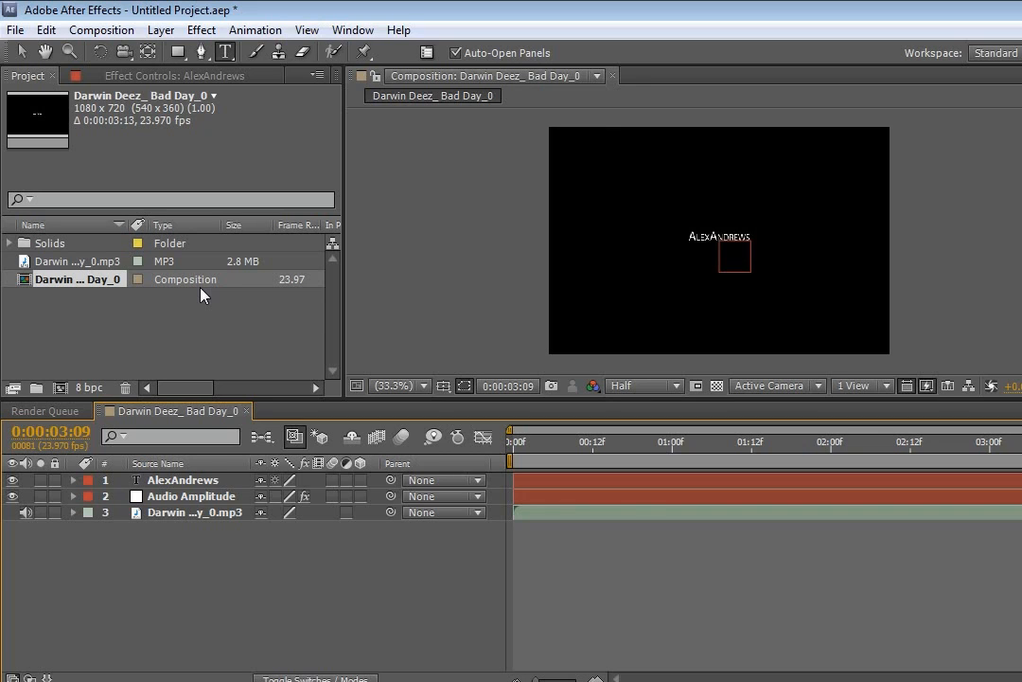
pyautogui.moveTo(673, 367)
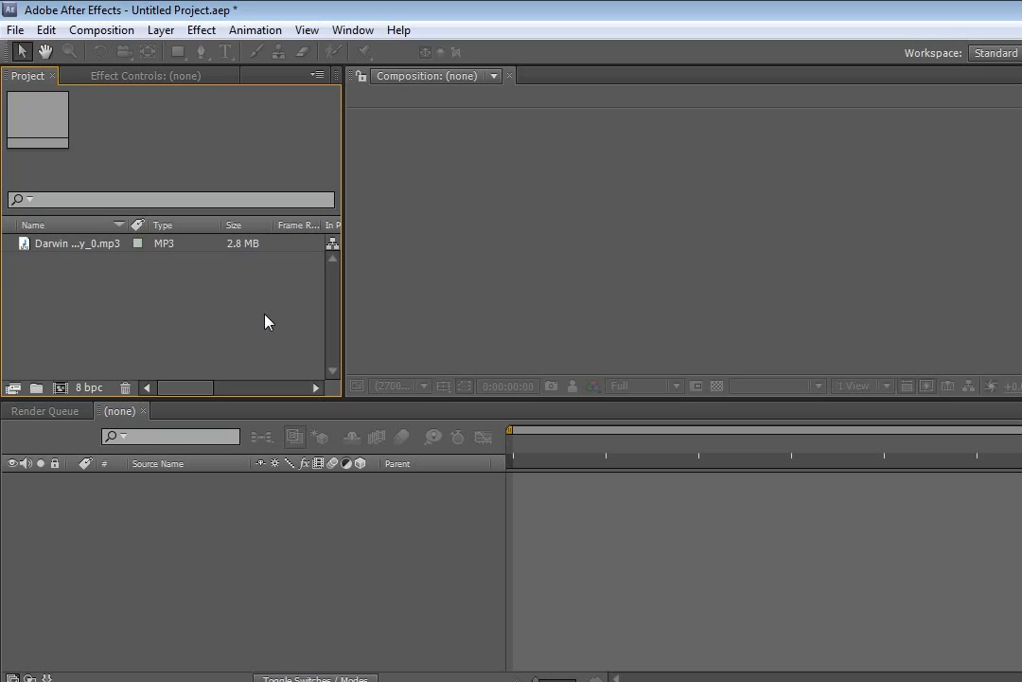
pyautogui.moveTo(79, 263)
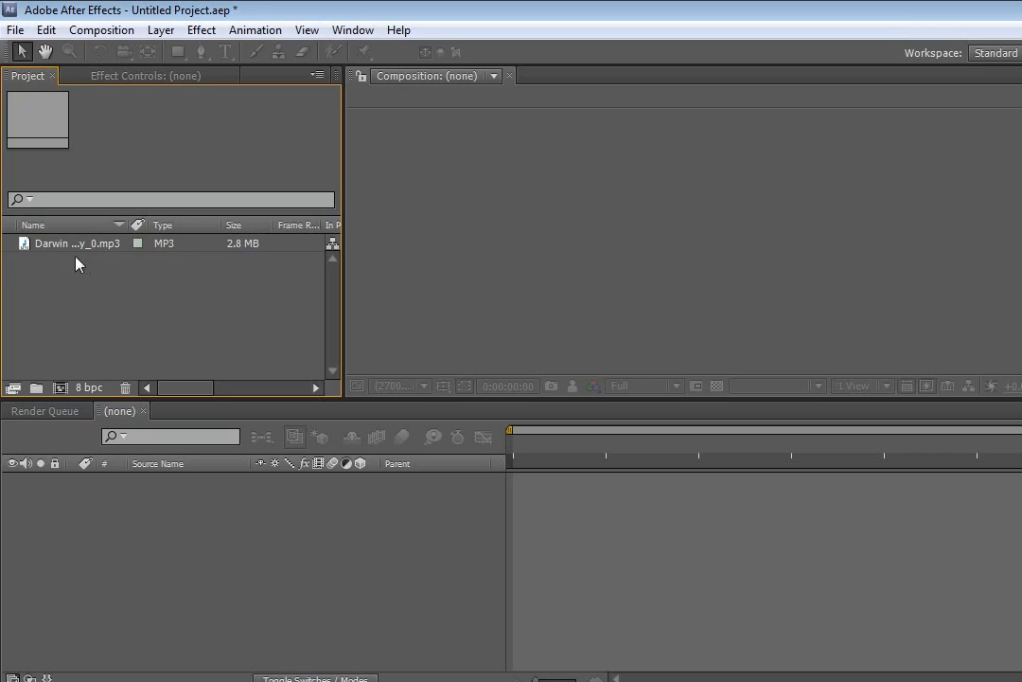
pyautogui.moveTo(48, 248)
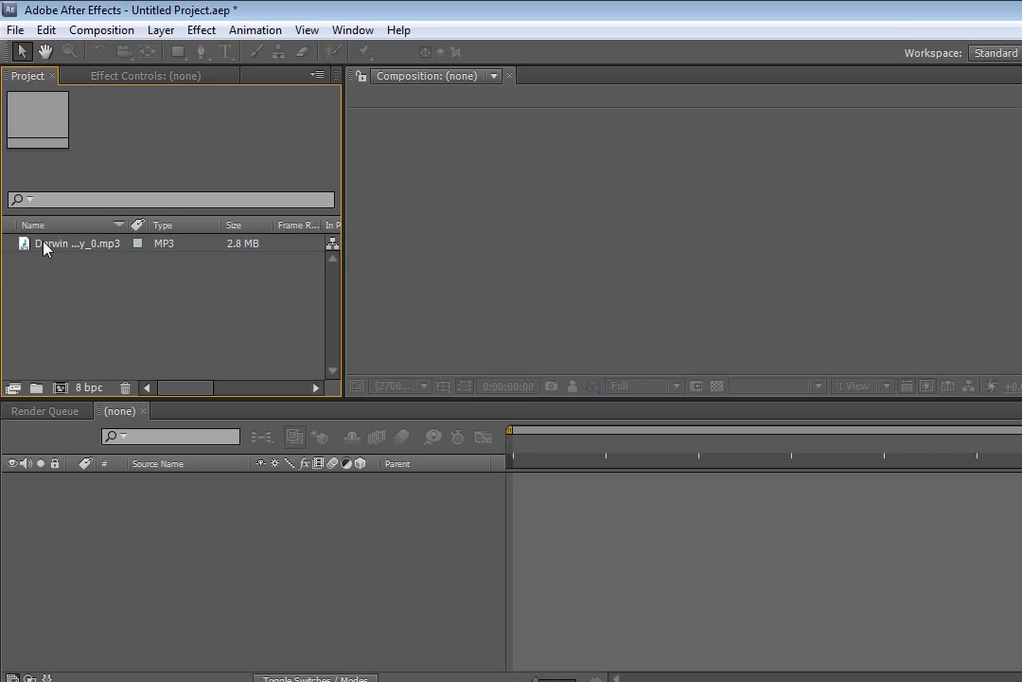
# Create a new composition from the imported MP3 so the song is its only layer
pyautogui.click(76, 242)
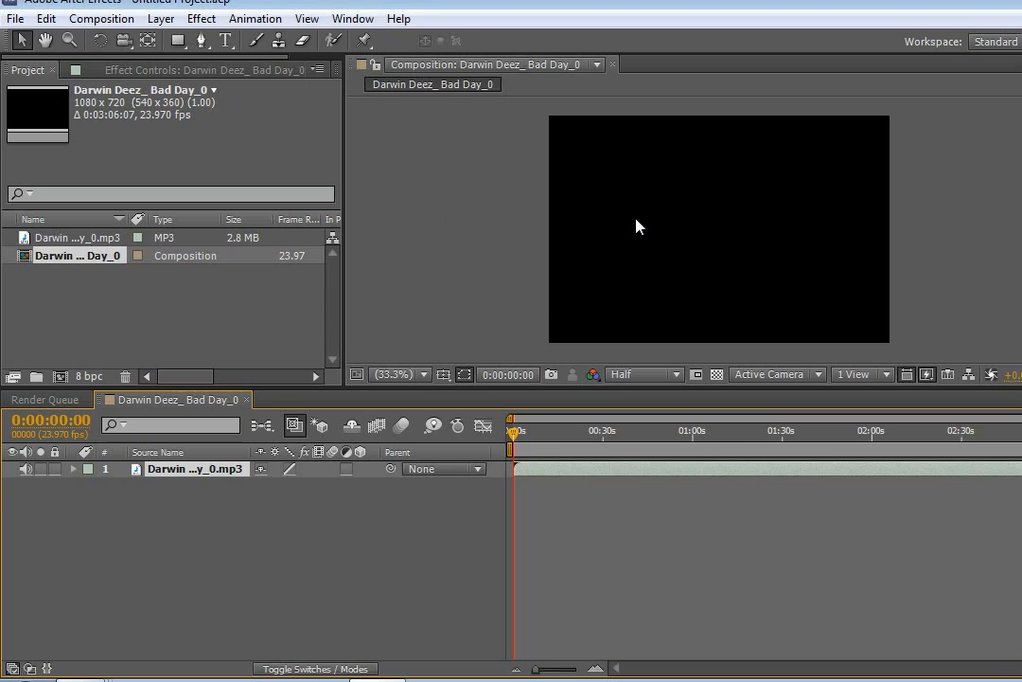
pyautogui.moveTo(572, 401)
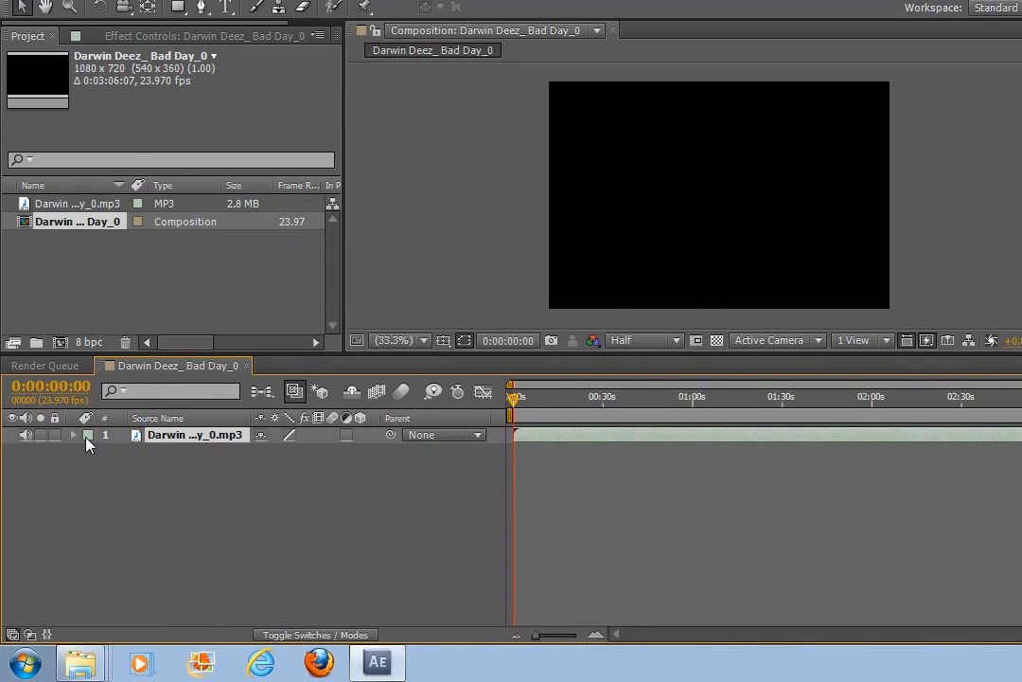
# Reveal the audio layer's waveform and trim its out point to about 0:00:03:18
pyautogui.click(87, 434)
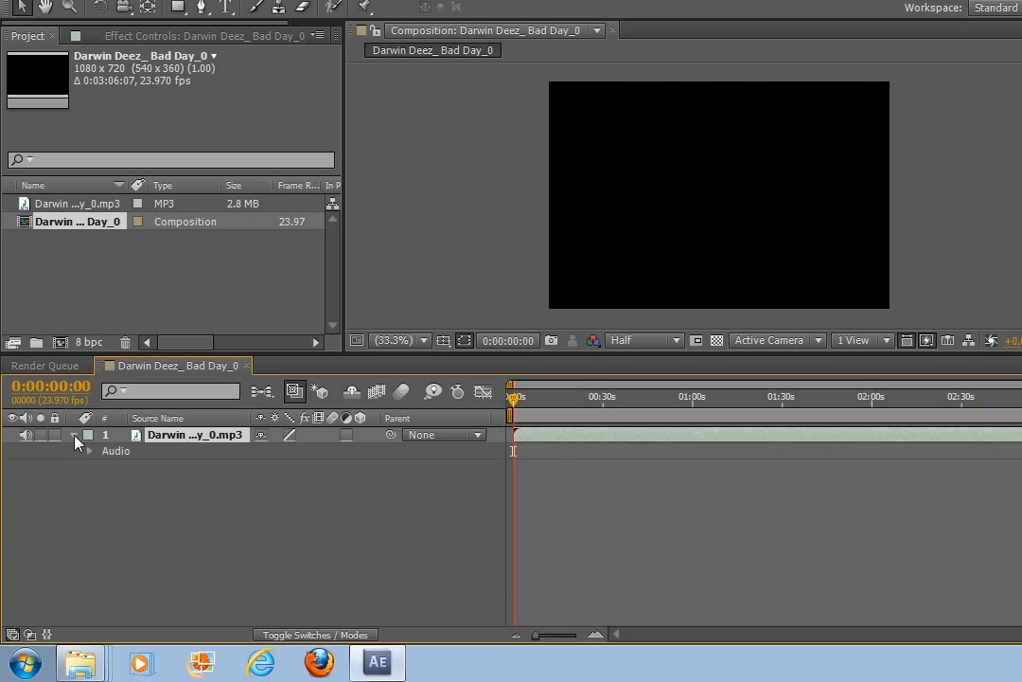
pyautogui.click(93, 450)
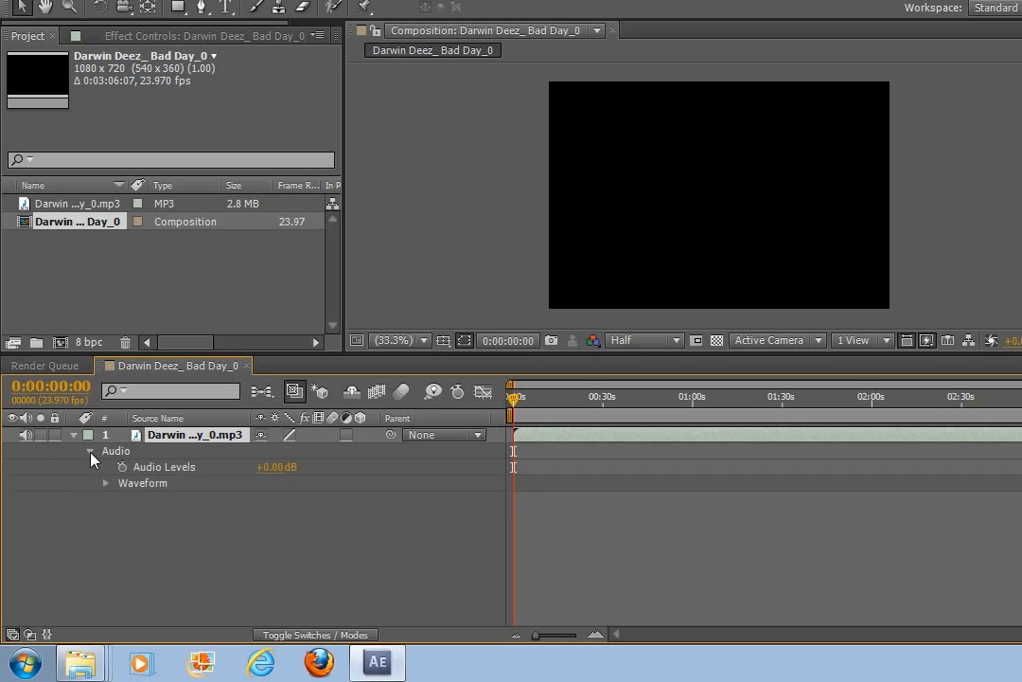
pyautogui.click(106, 483)
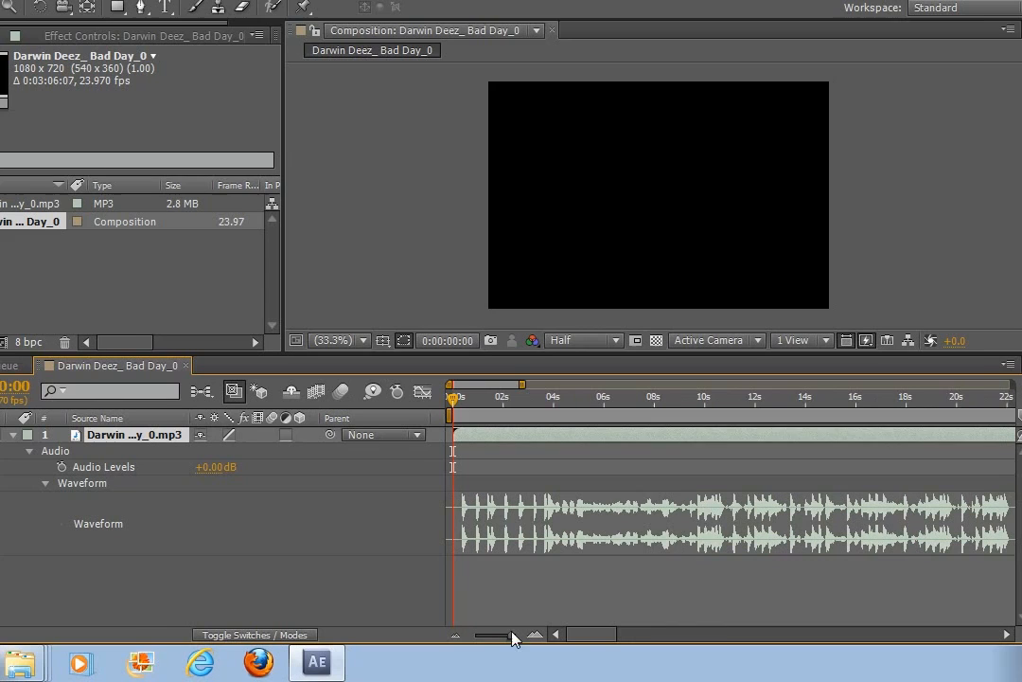
pyautogui.click(553, 396)
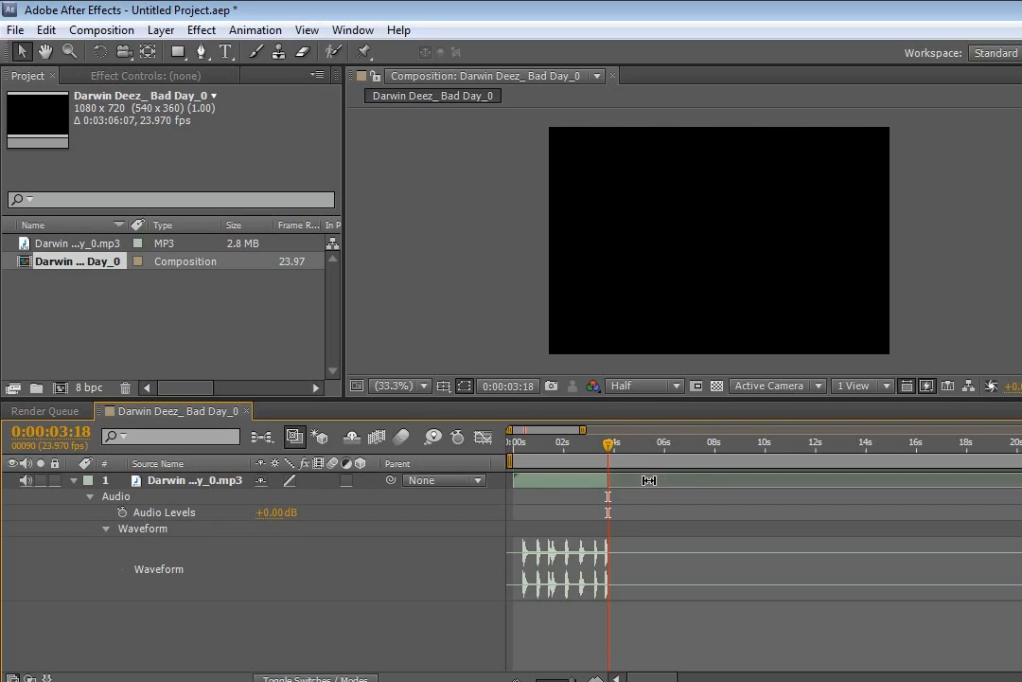
pyautogui.click(566, 443)
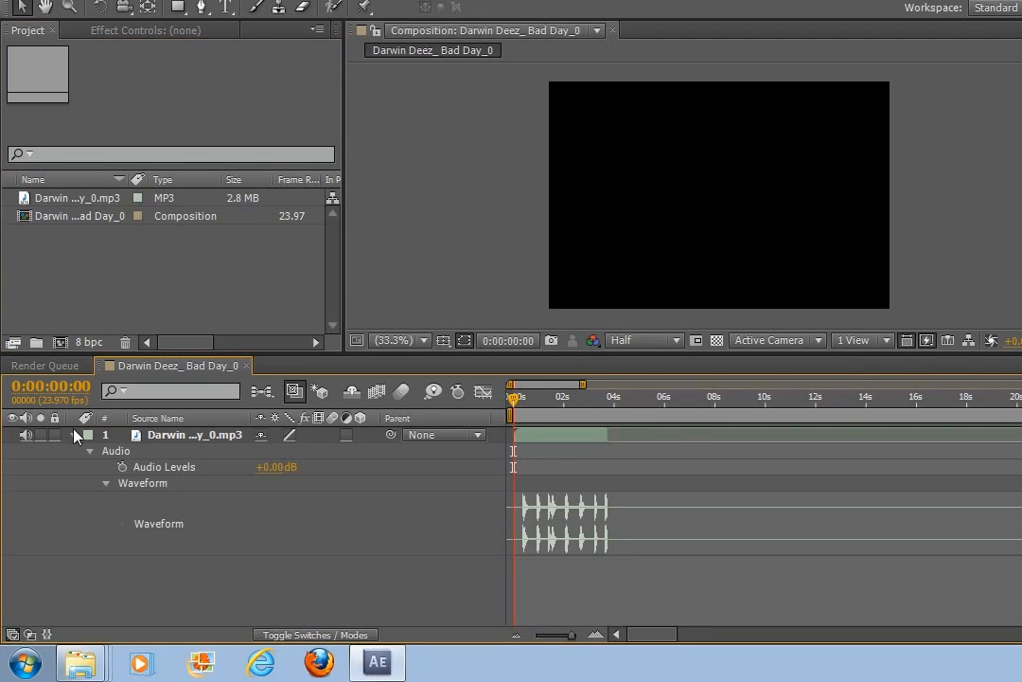
# Add a new text layer reading 'AlexAndrews' above the audio layer and commit it
pyautogui.click(74, 434)
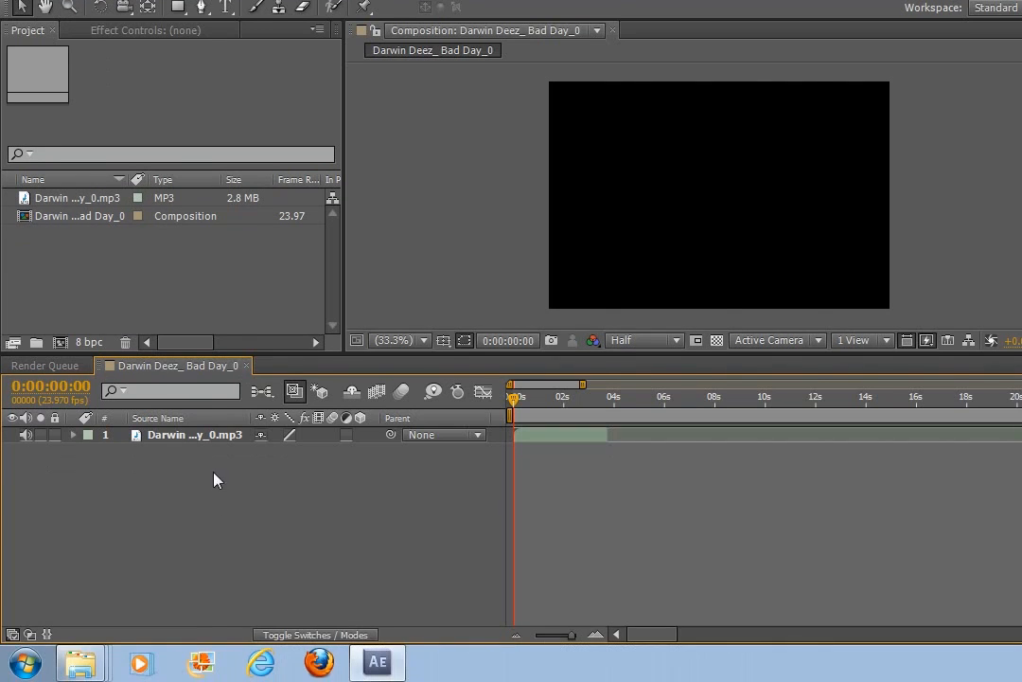
pyautogui.rightClick(216, 479)
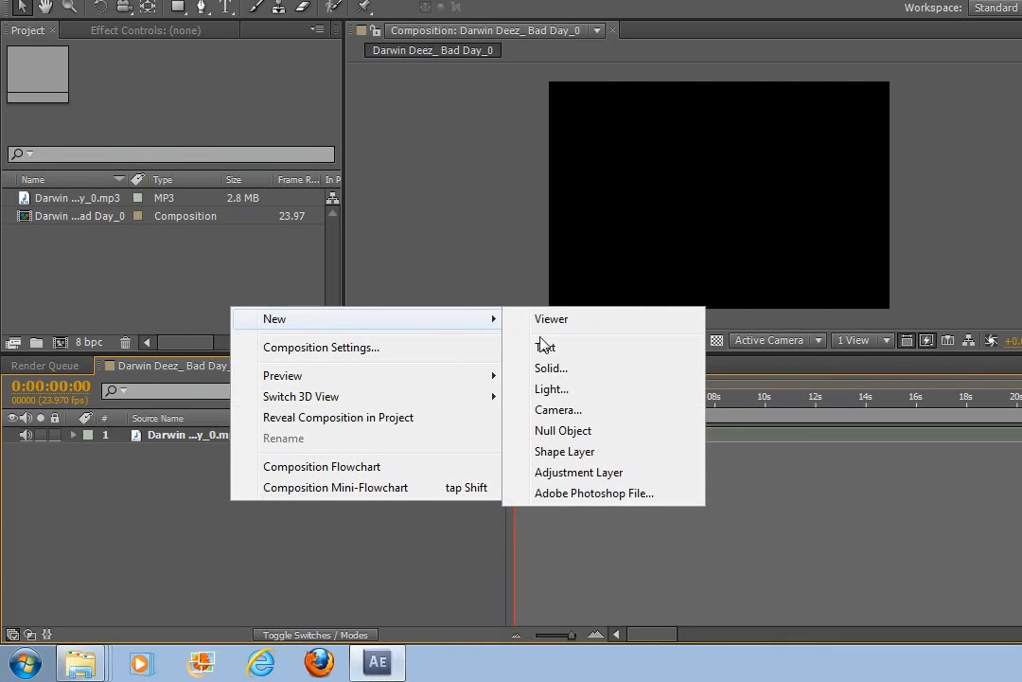
pyautogui.click(546, 344)
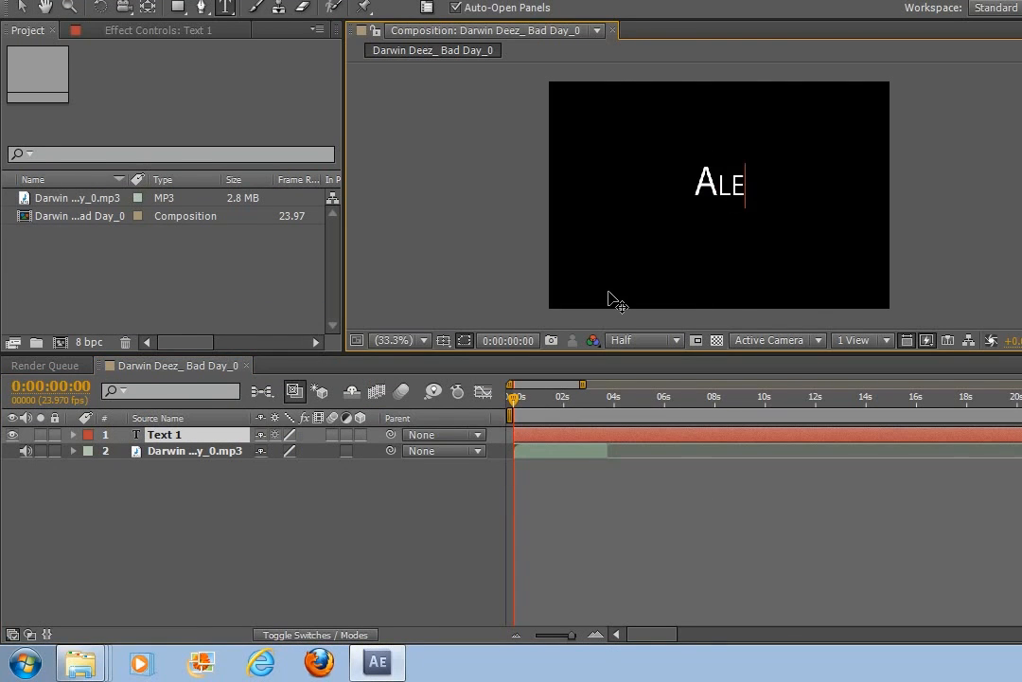
pyautogui.write('xAndr')
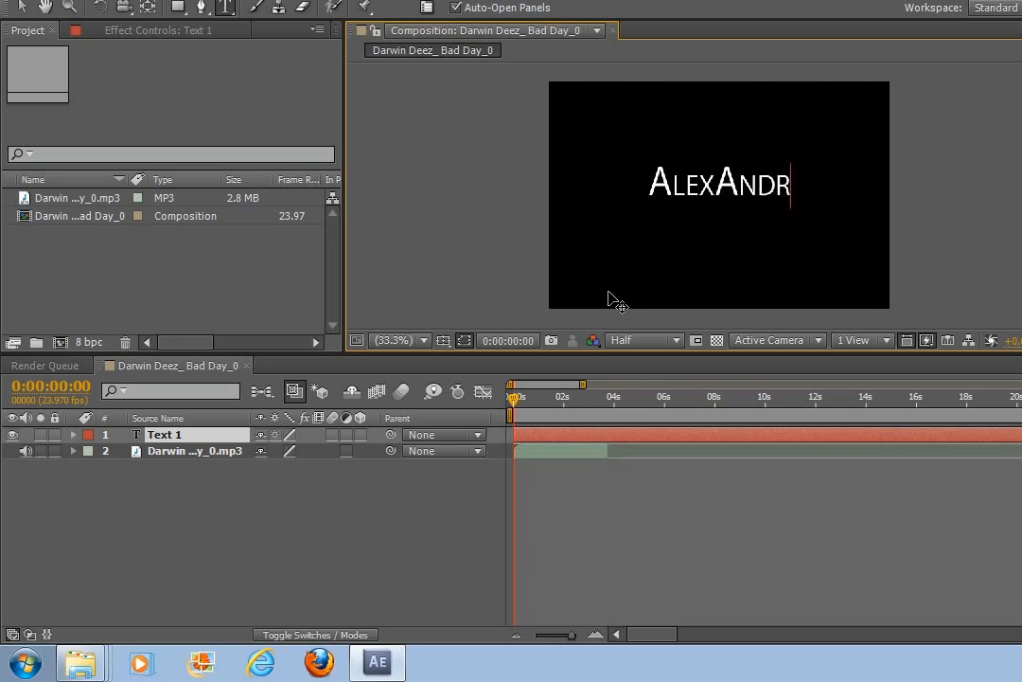
pyautogui.write('ews')
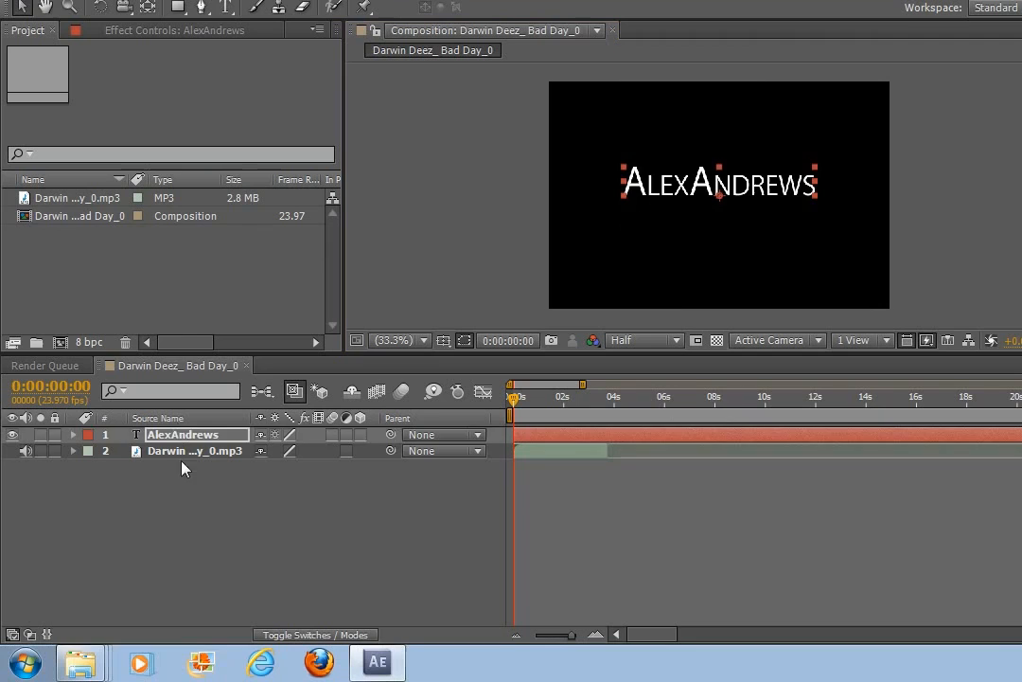
pyautogui.click(546, 488)
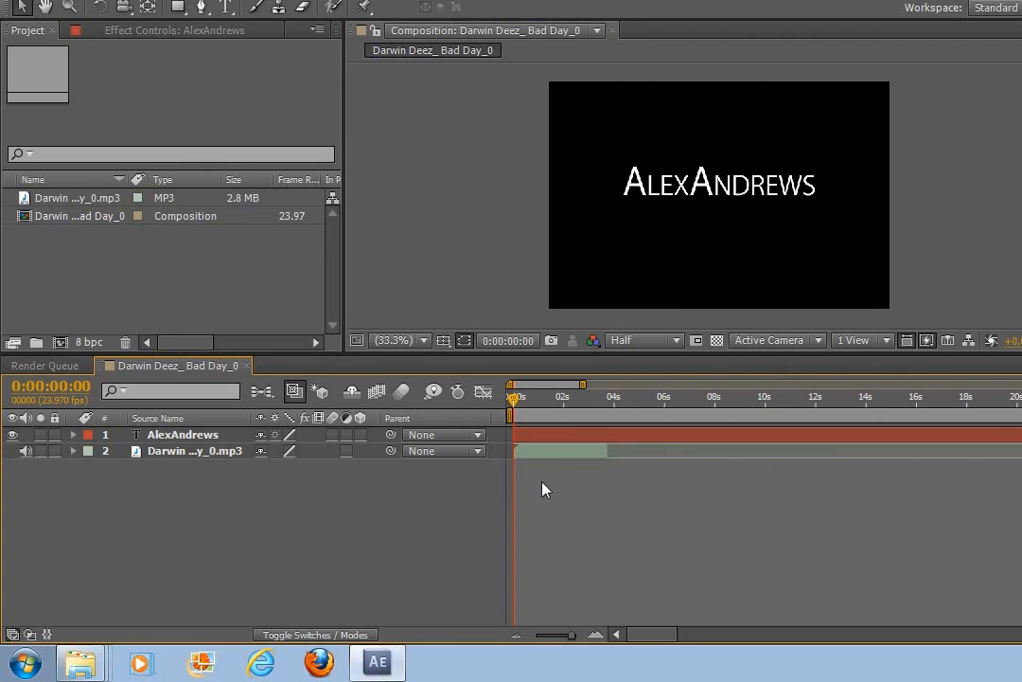
pyautogui.moveTo(560, 465)
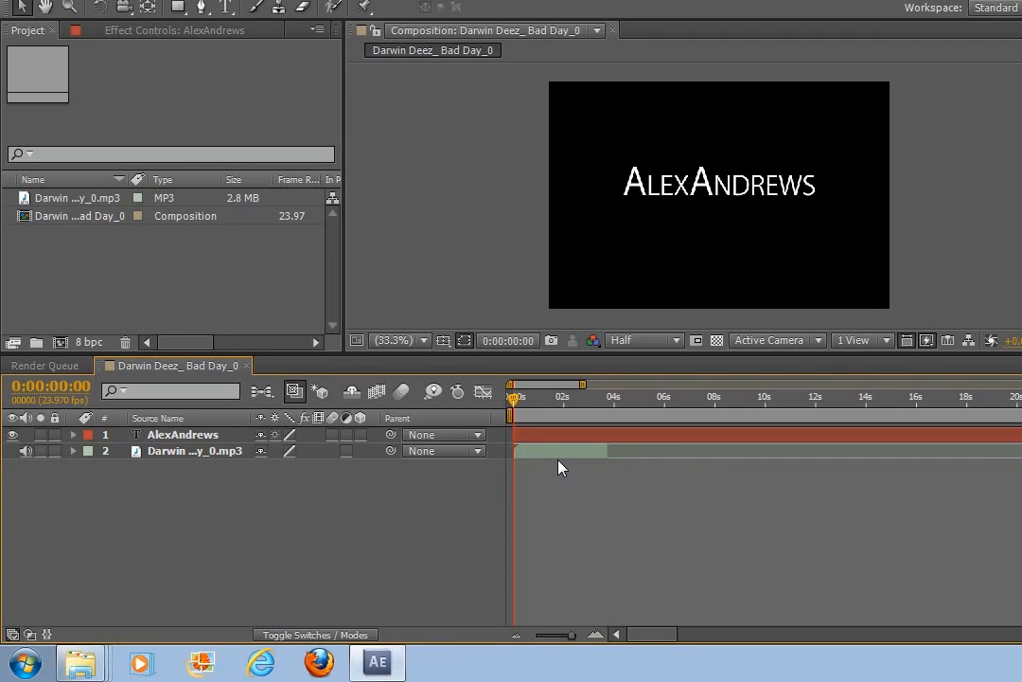
pyautogui.moveTo(553, 462)
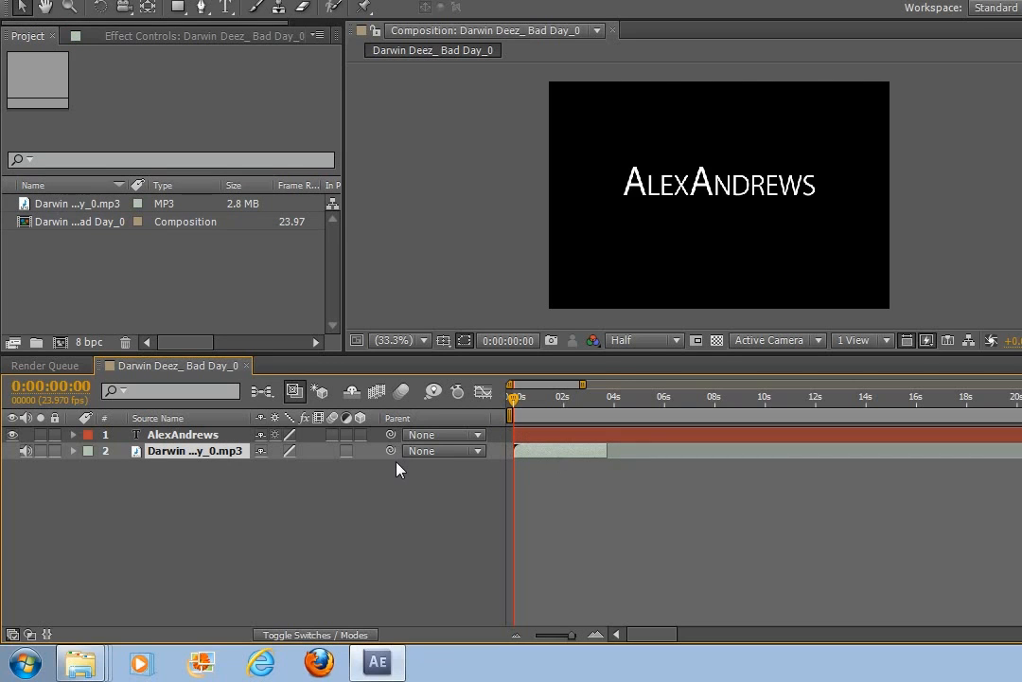
pyautogui.moveTo(333, 488)
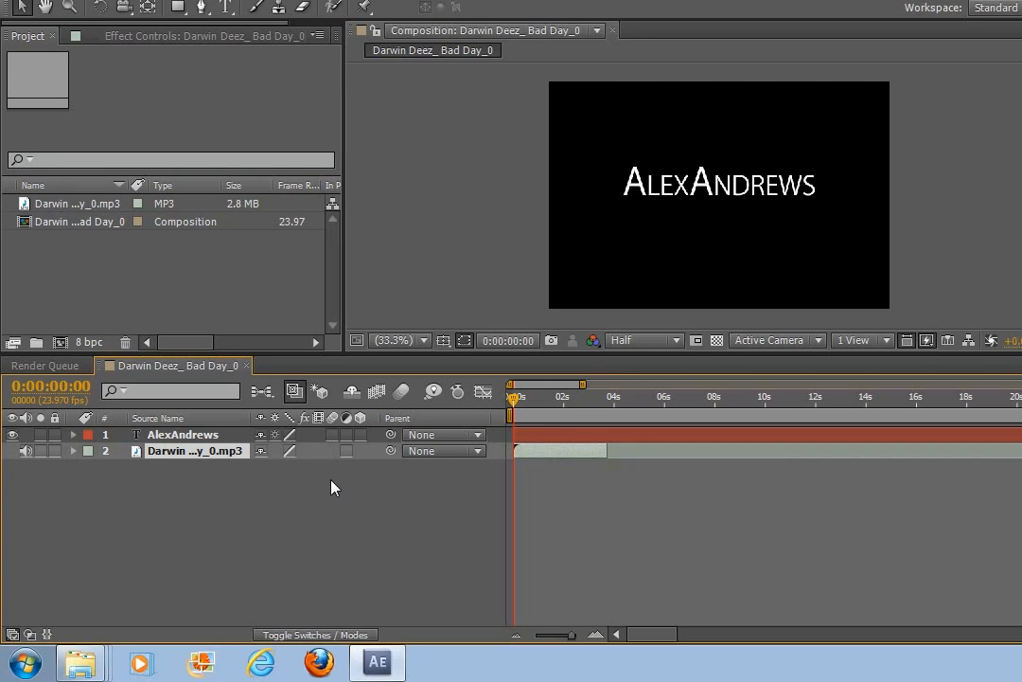
pyautogui.moveTo(318, 434)
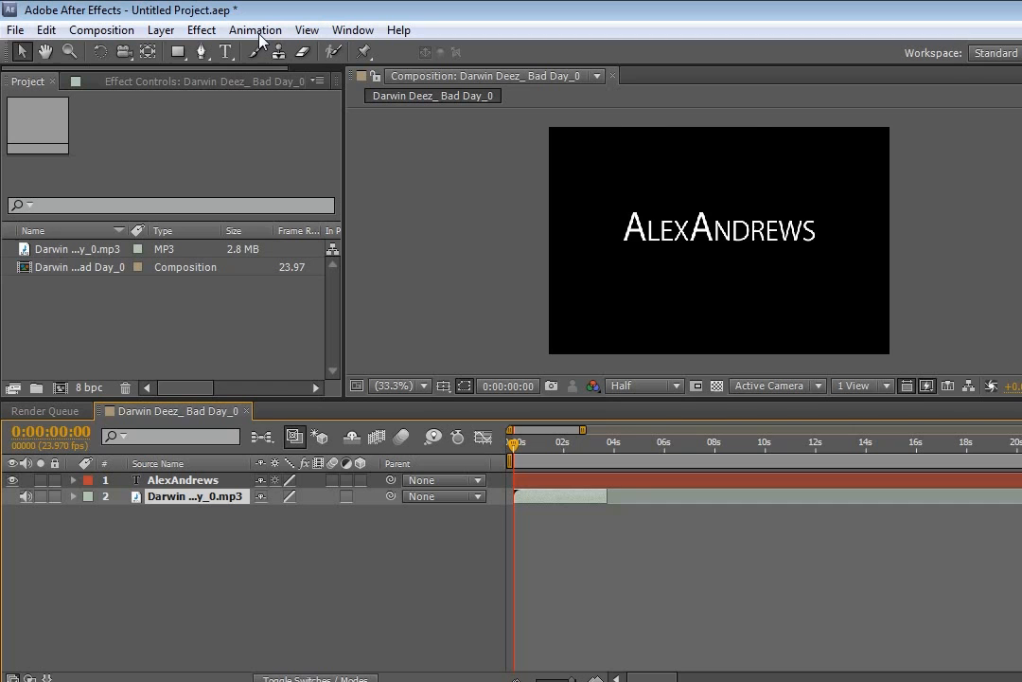
# Convert the song's audio to an Audio Amplitude keyframe layer and expand it
pyautogui.click(254, 30)
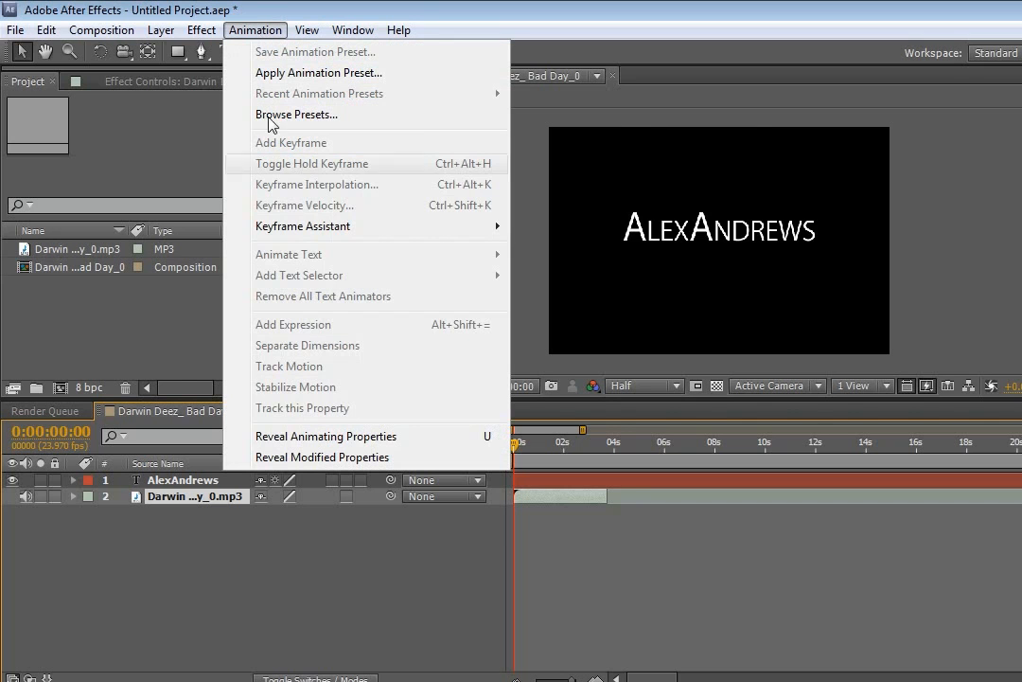
pyautogui.moveTo(303, 225)
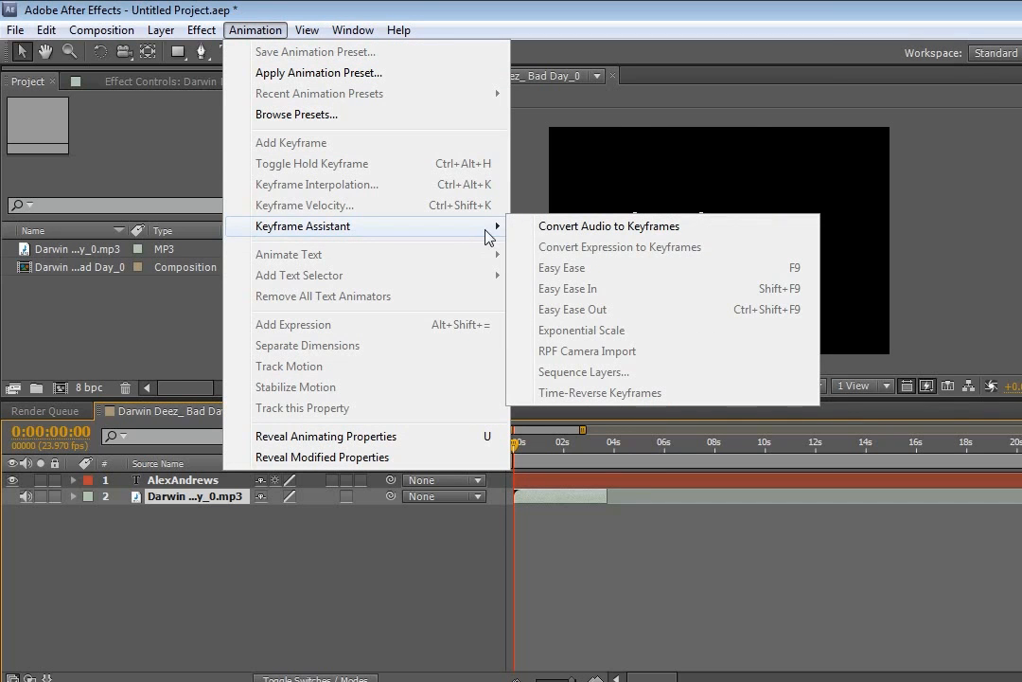
pyautogui.moveTo(610, 225)
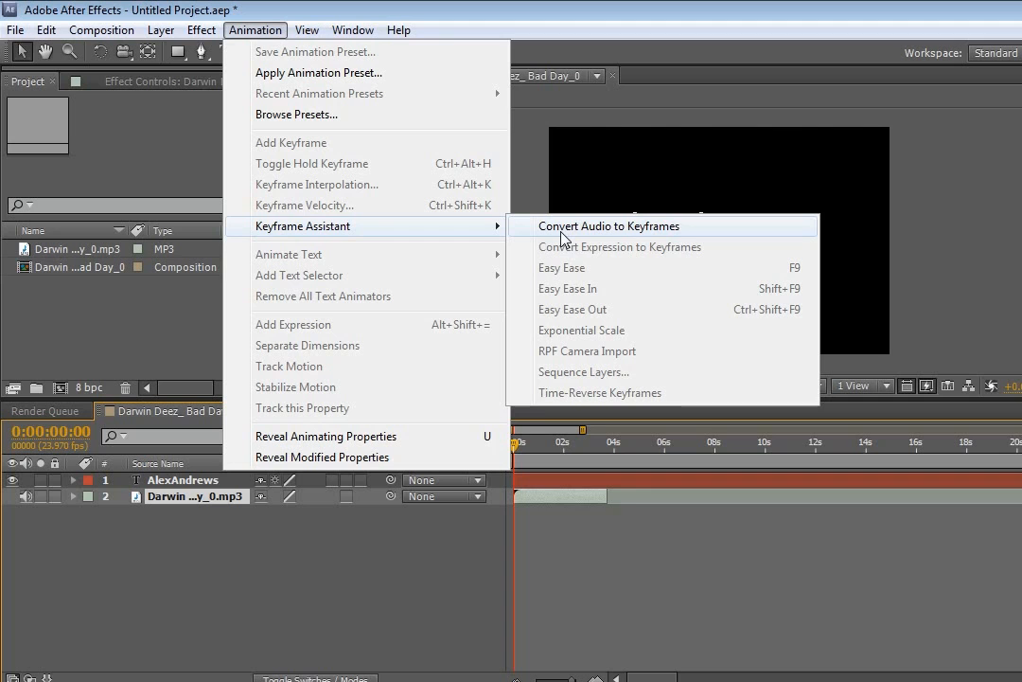
pyautogui.click(608, 226)
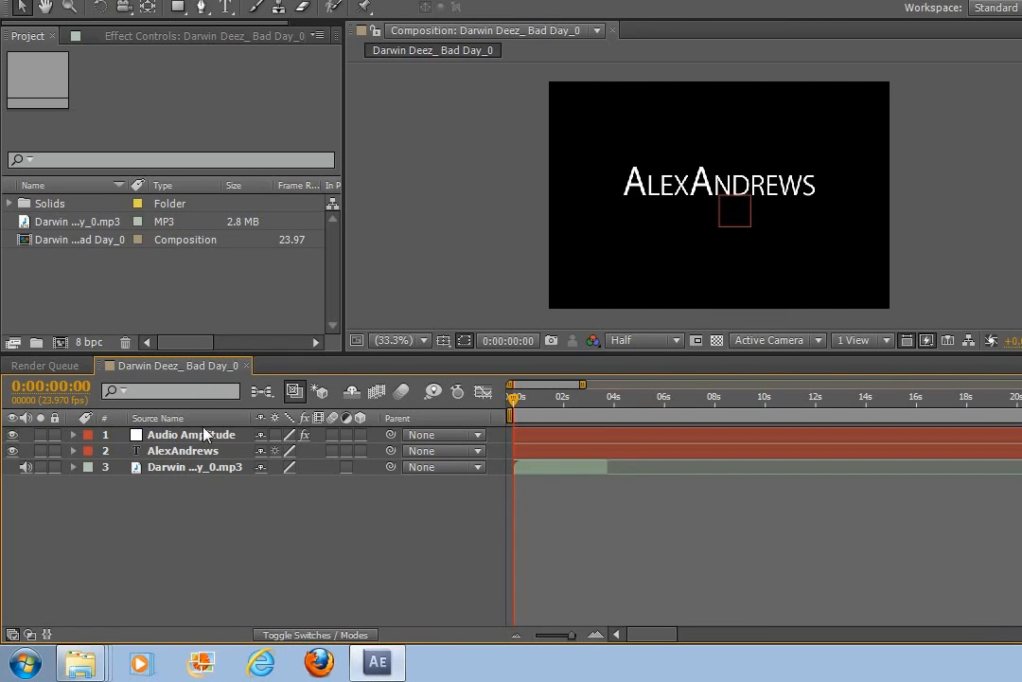
pyautogui.moveTo(199, 439)
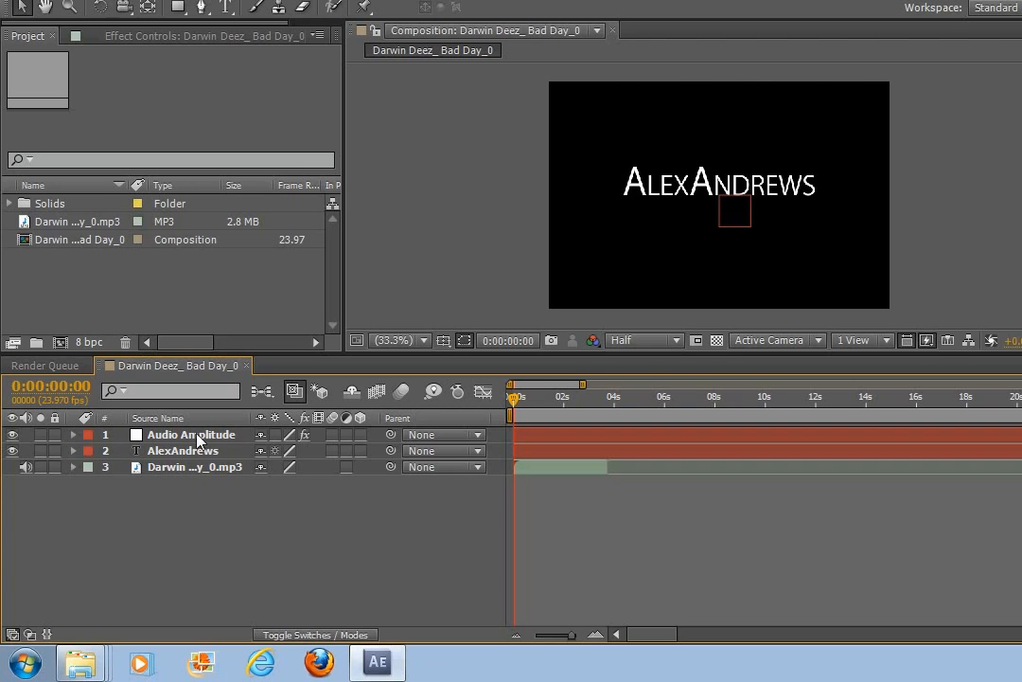
pyautogui.click(72, 434)
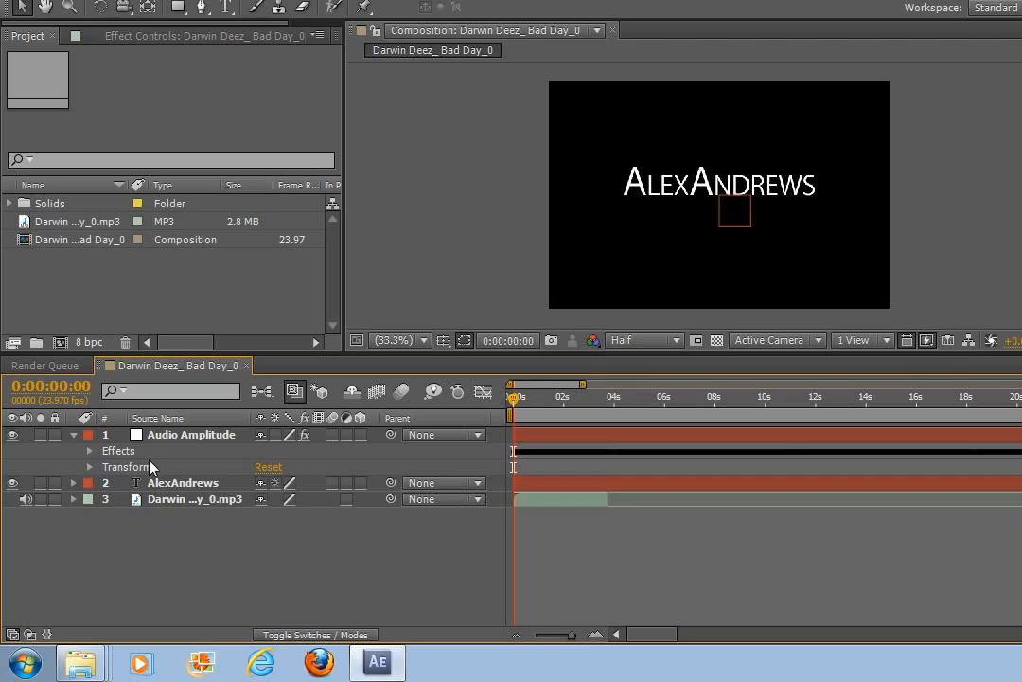
pyautogui.moveTo(447, 450)
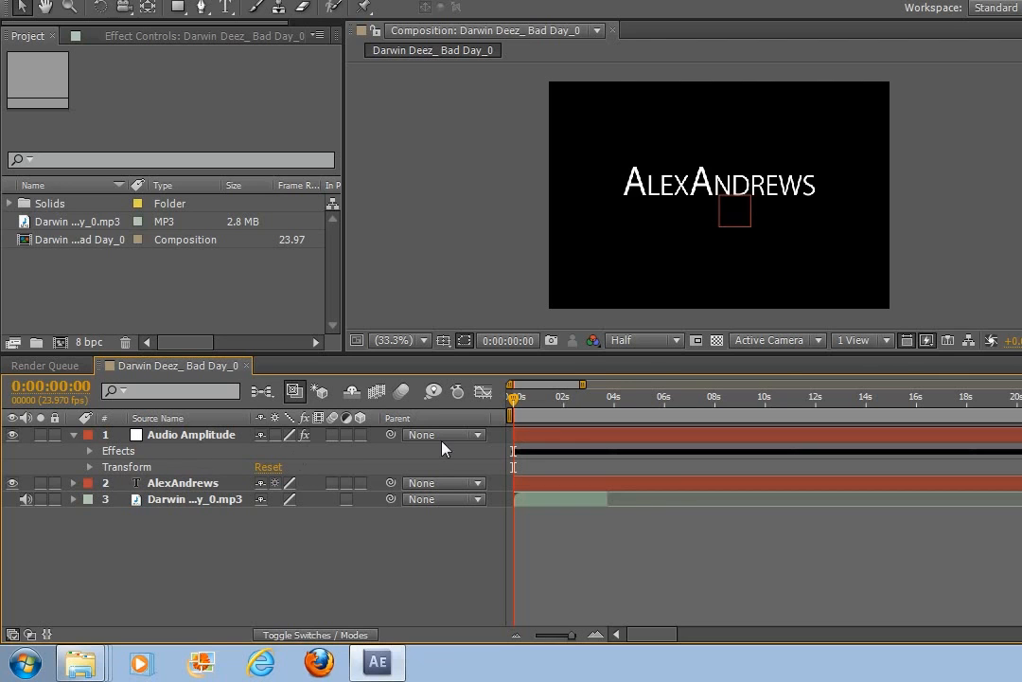
# Delete the Left and Right Channel effects, leaving the Both Channels slider revealed
pyautogui.click(91, 451)
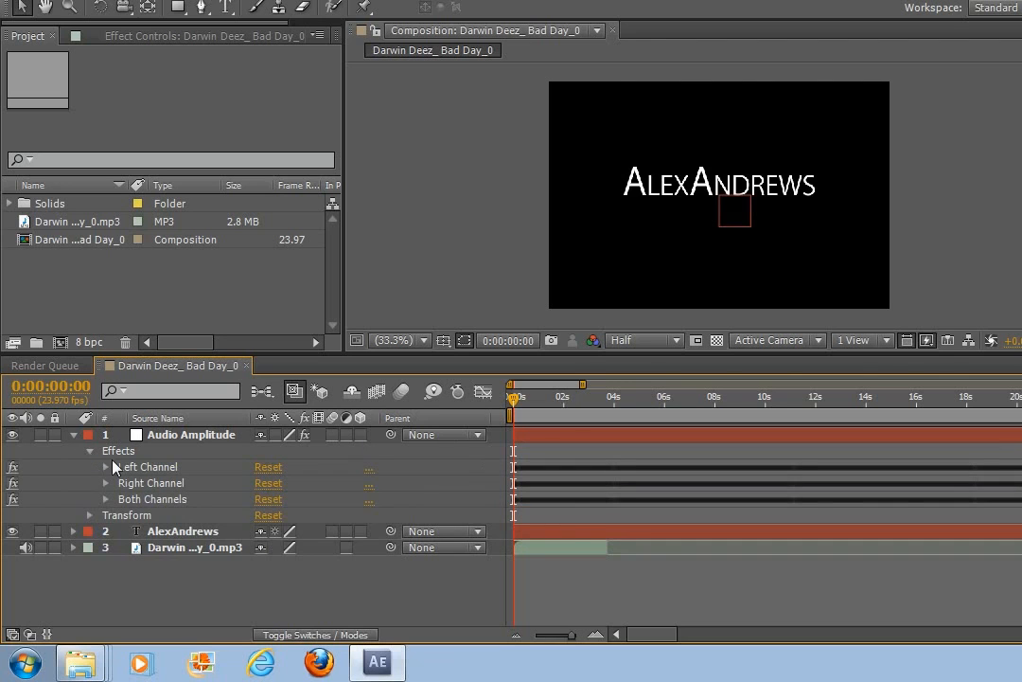
pyautogui.moveTo(108, 474)
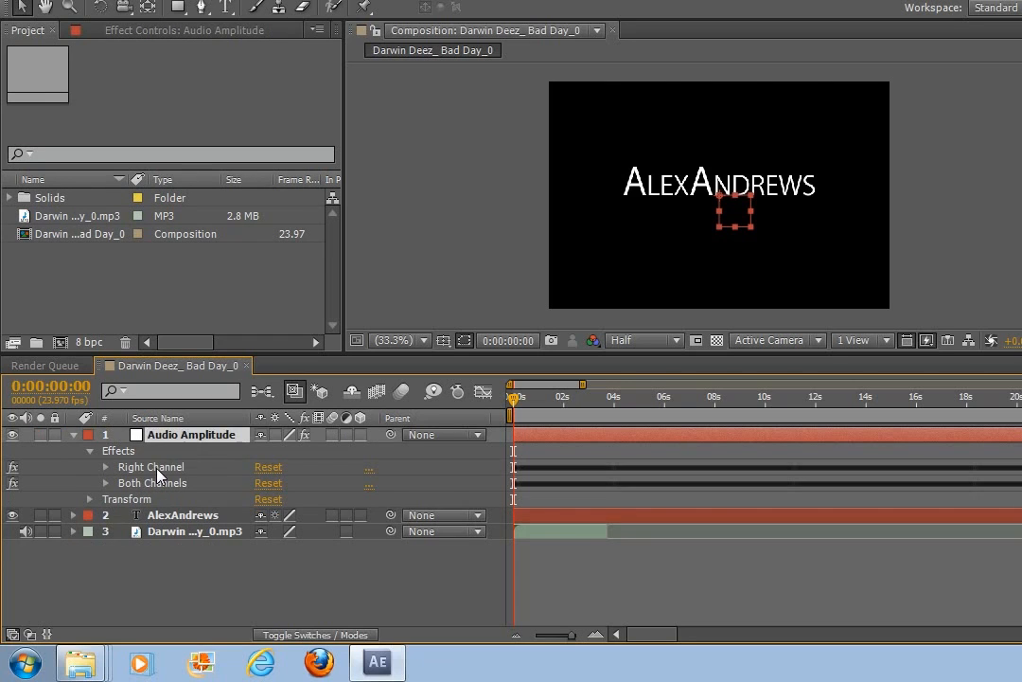
pyautogui.click(106, 466)
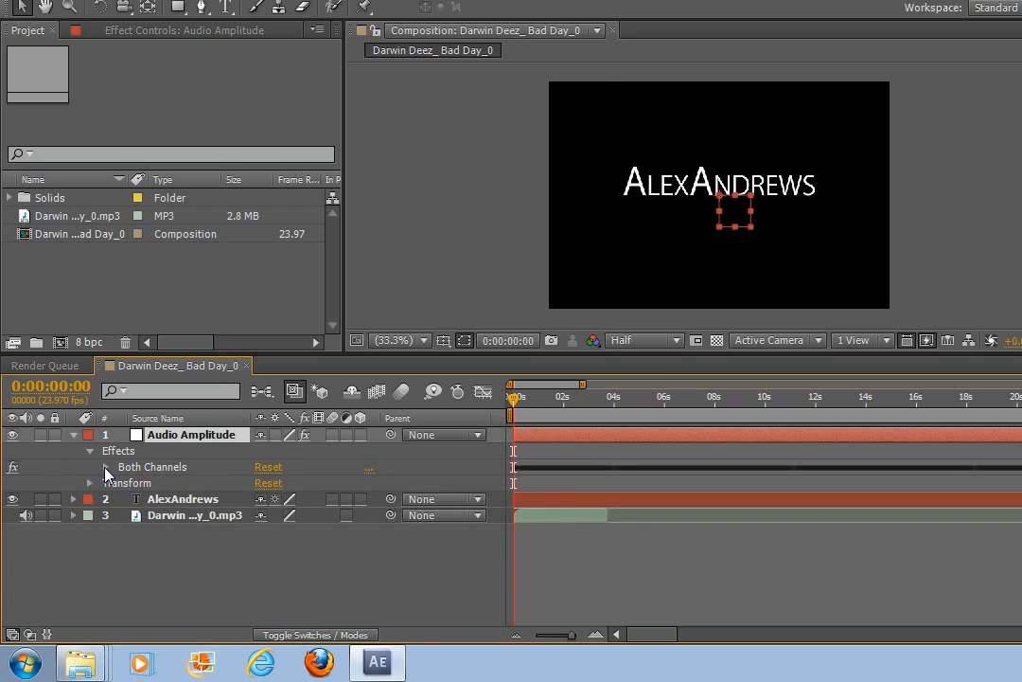
pyautogui.click(91, 466)
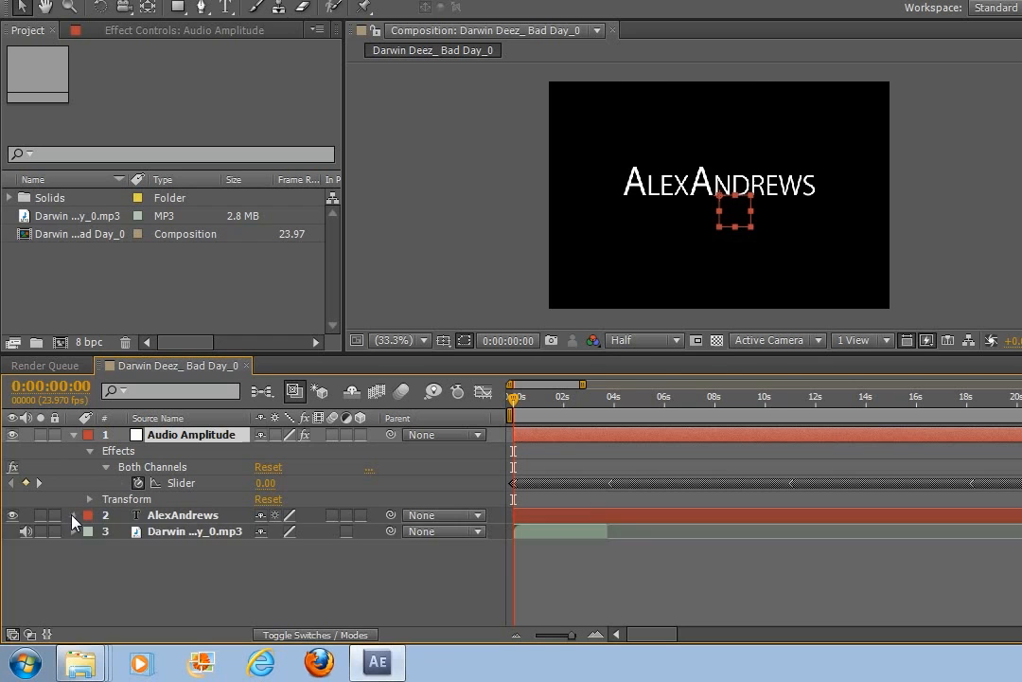
# Link the text layer's Scale to the Both Channels slider with an expression and RAM preview
pyautogui.click(74, 515)
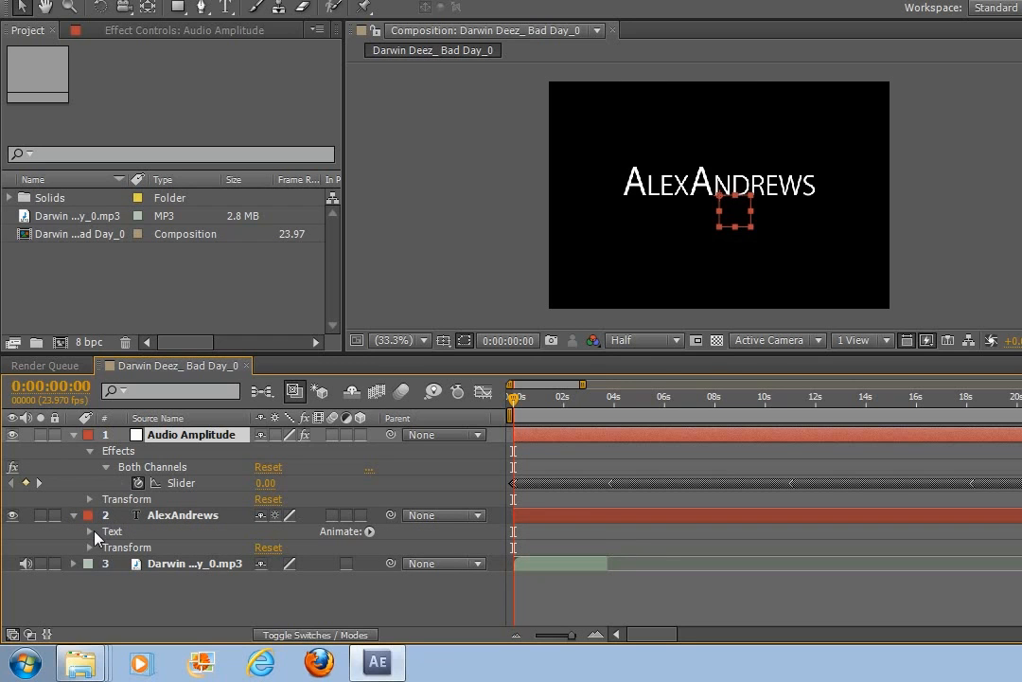
pyautogui.click(91, 537)
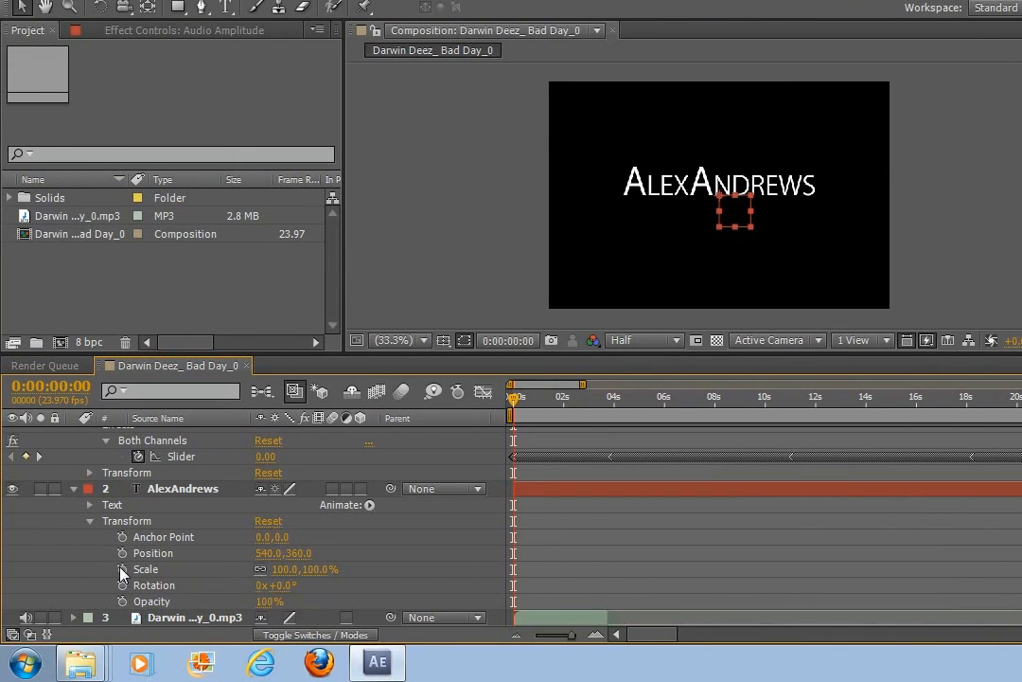
pyautogui.click(122, 568)
pyautogui.write('temp = thisComp.layer("Audio Amplitude").effect("Both Channels")("Slider");')
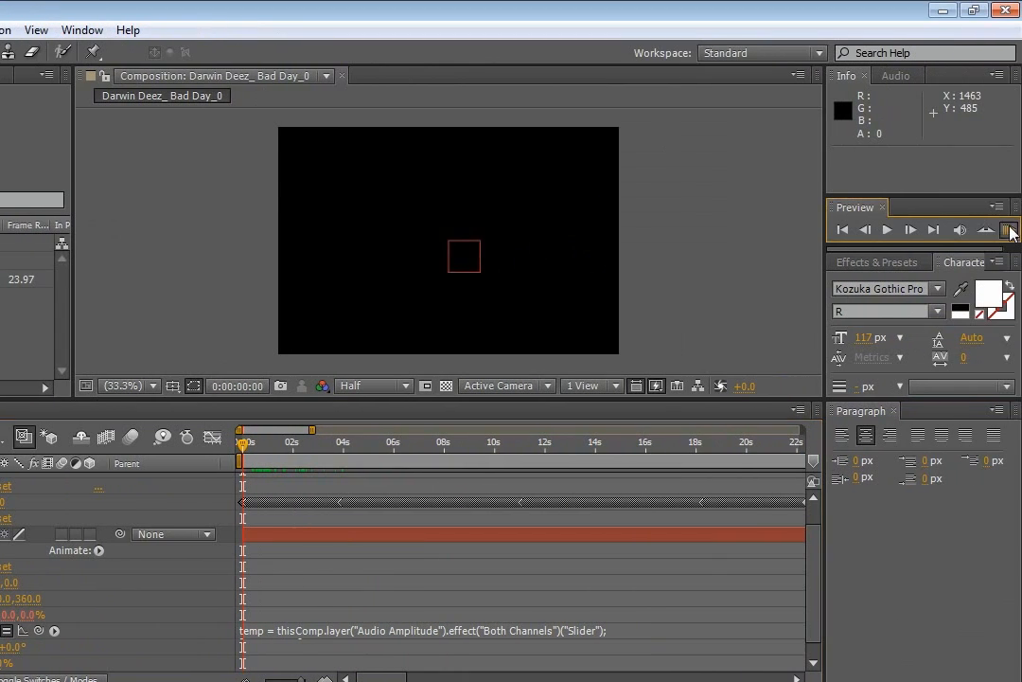
pyautogui.click(1010, 231)
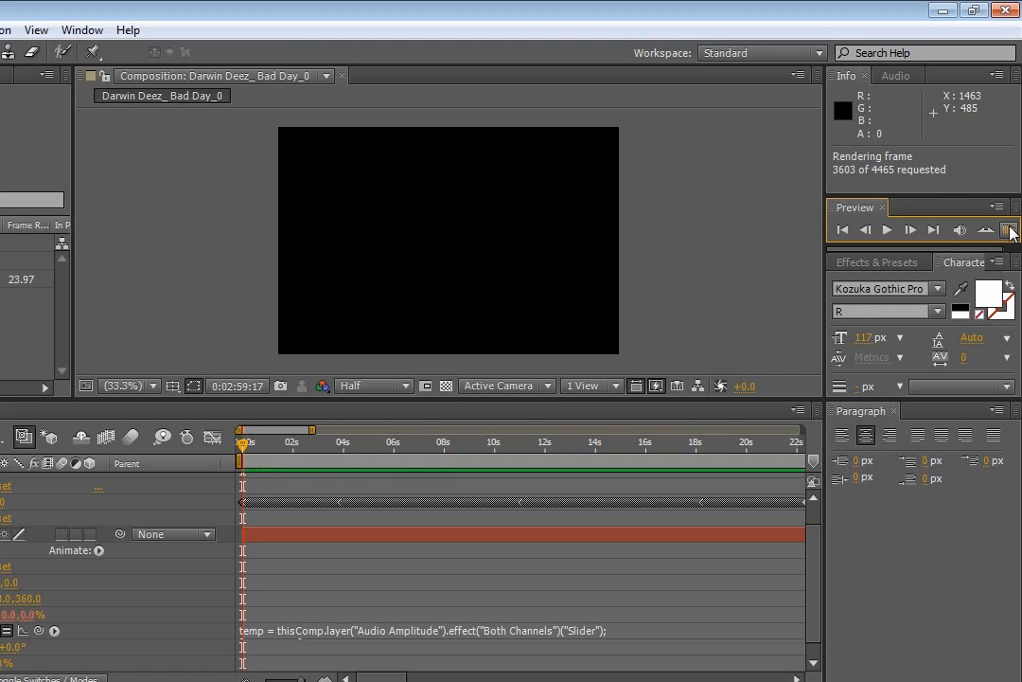
pyautogui.click(1011, 231)
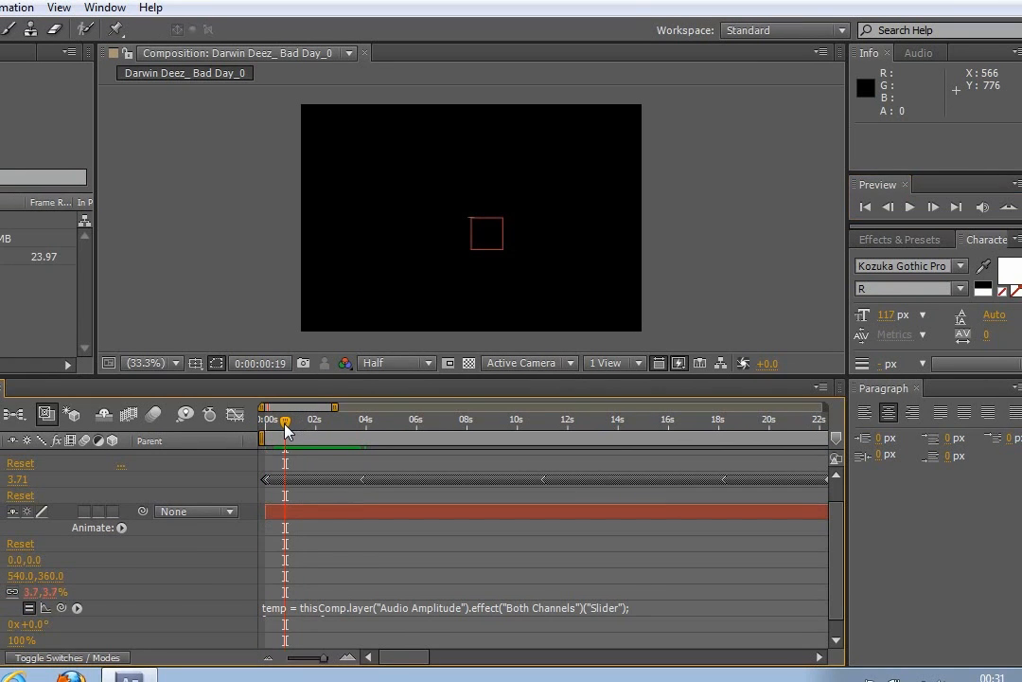
pyautogui.moveTo(450, 330)
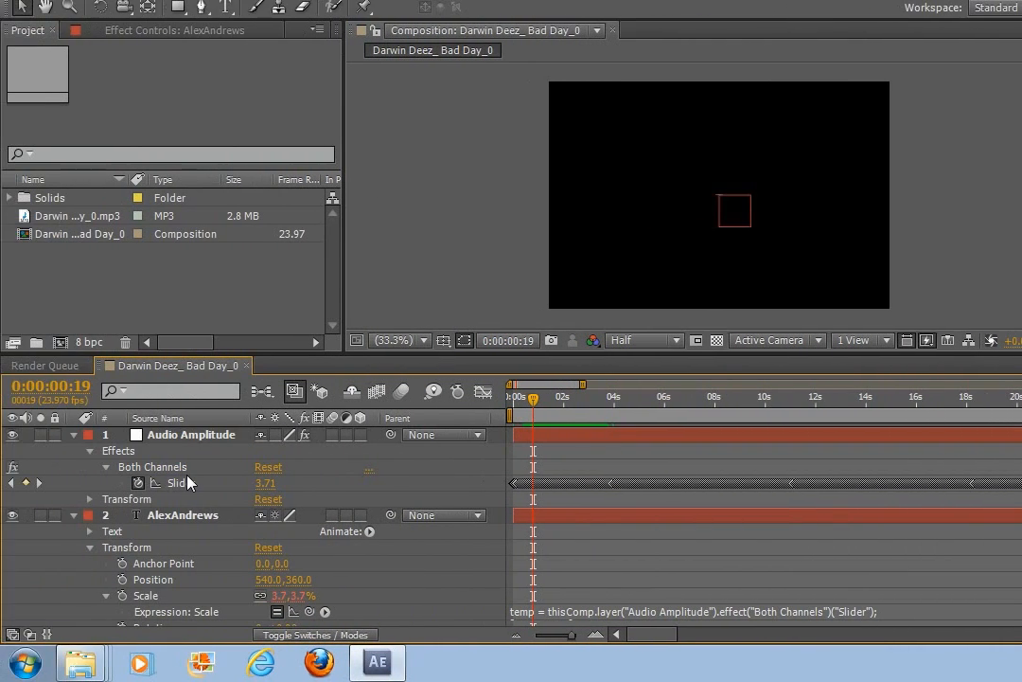
# Raise the Both Channels slider keyframes in the Graph Editor so they peak near 33
pyautogui.click(190, 433)
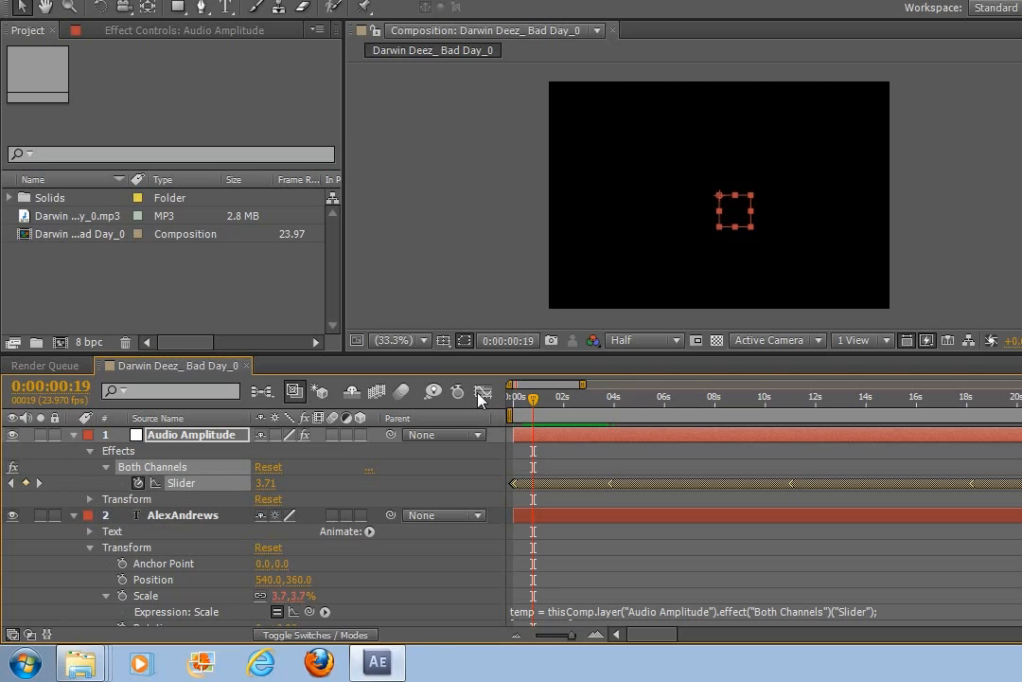
pyautogui.click(481, 390)
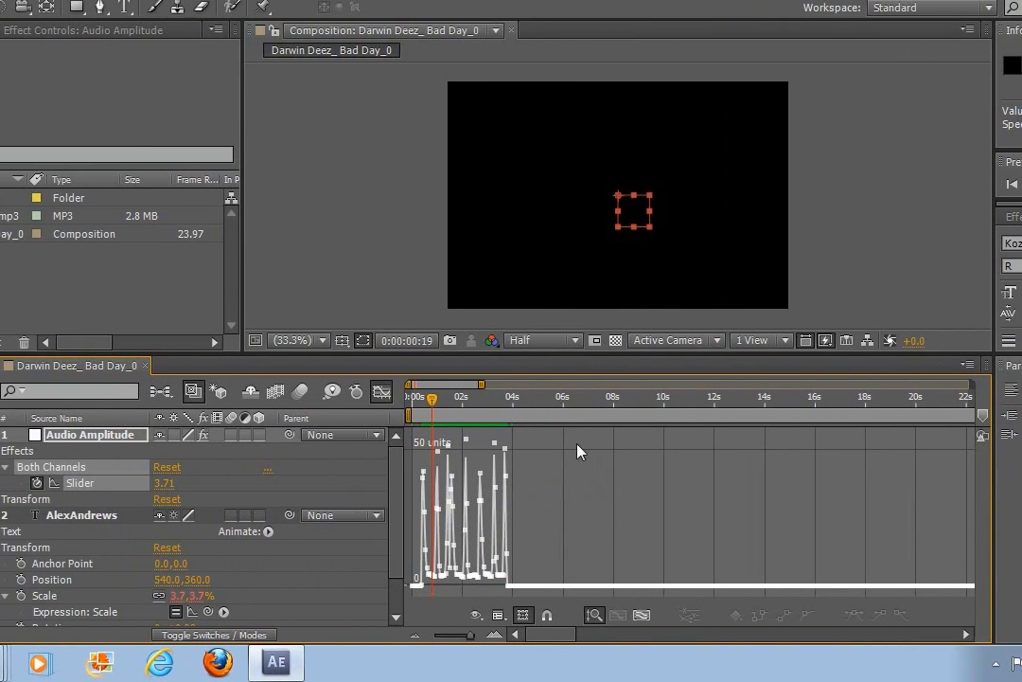
pyautogui.moveTo(563, 496)
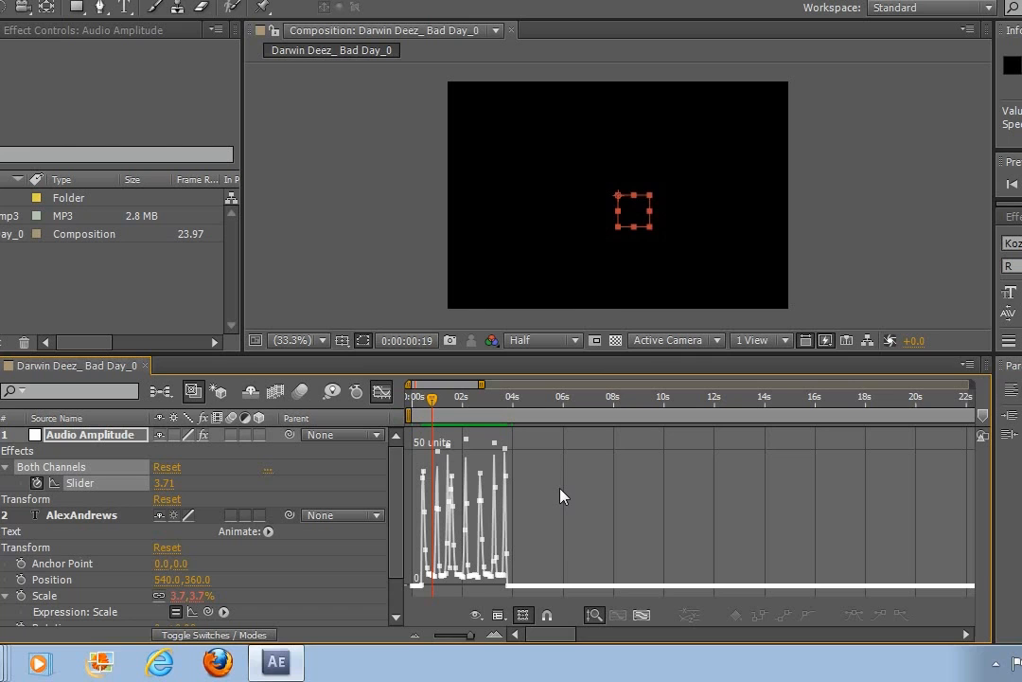
pyautogui.moveTo(409, 443)
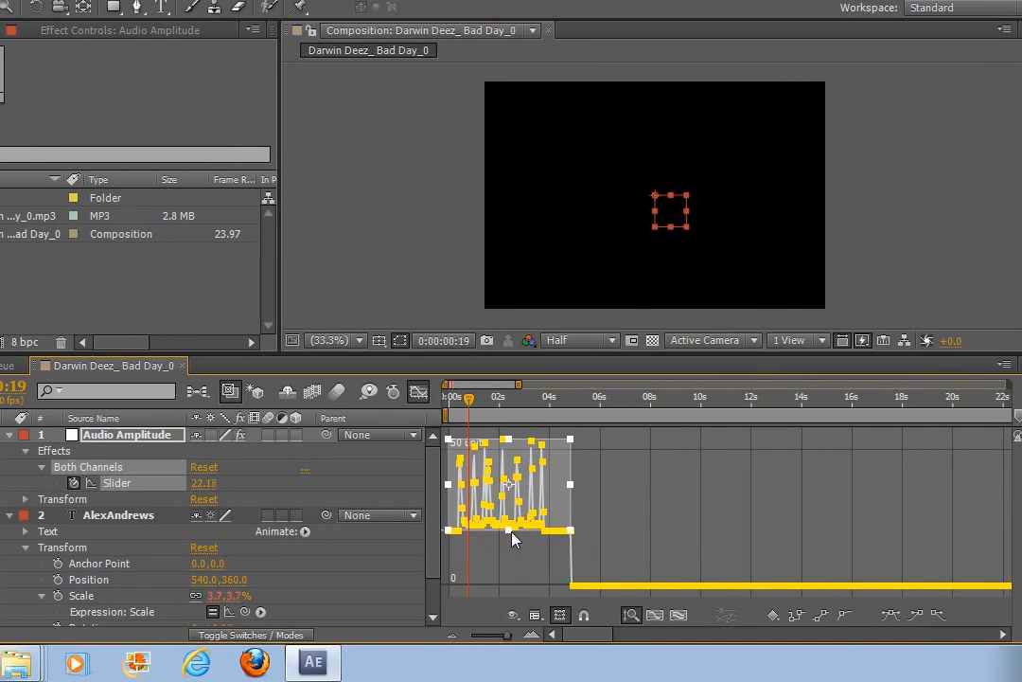
pyautogui.click(488, 397)
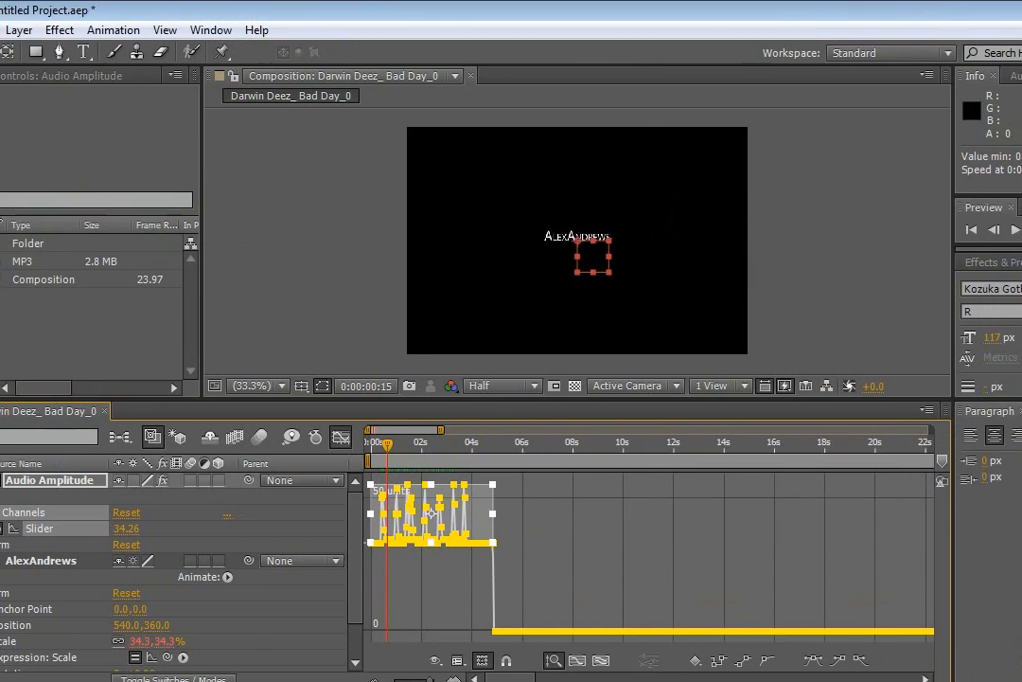
# RAM preview the name pulsing to the music and restore the text to full size
pyautogui.click(1011, 229)
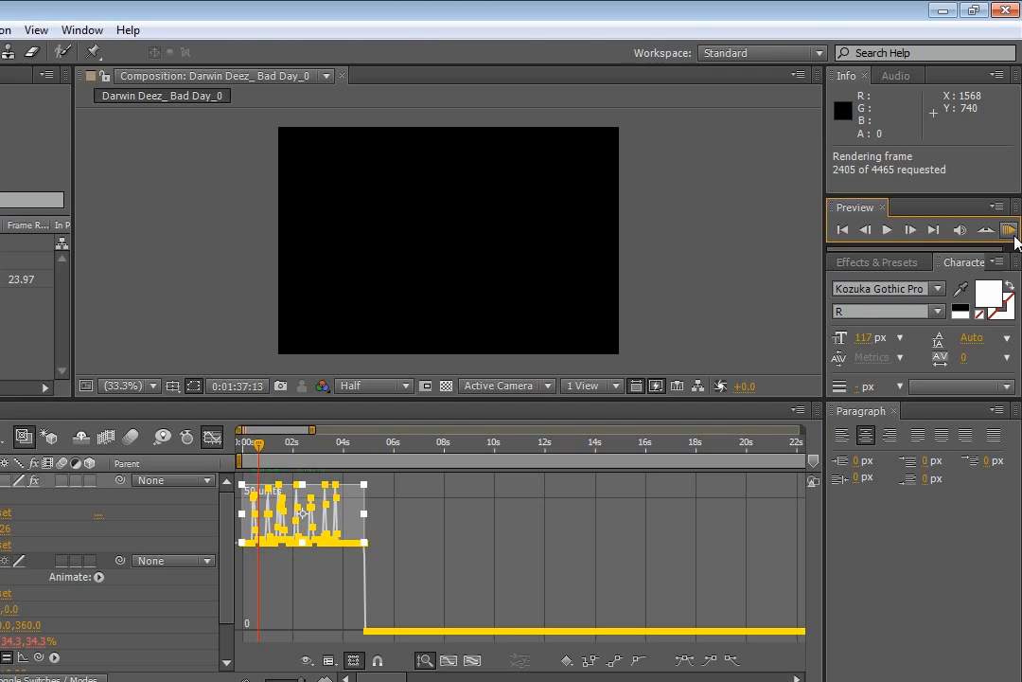
pyautogui.click(1011, 229)
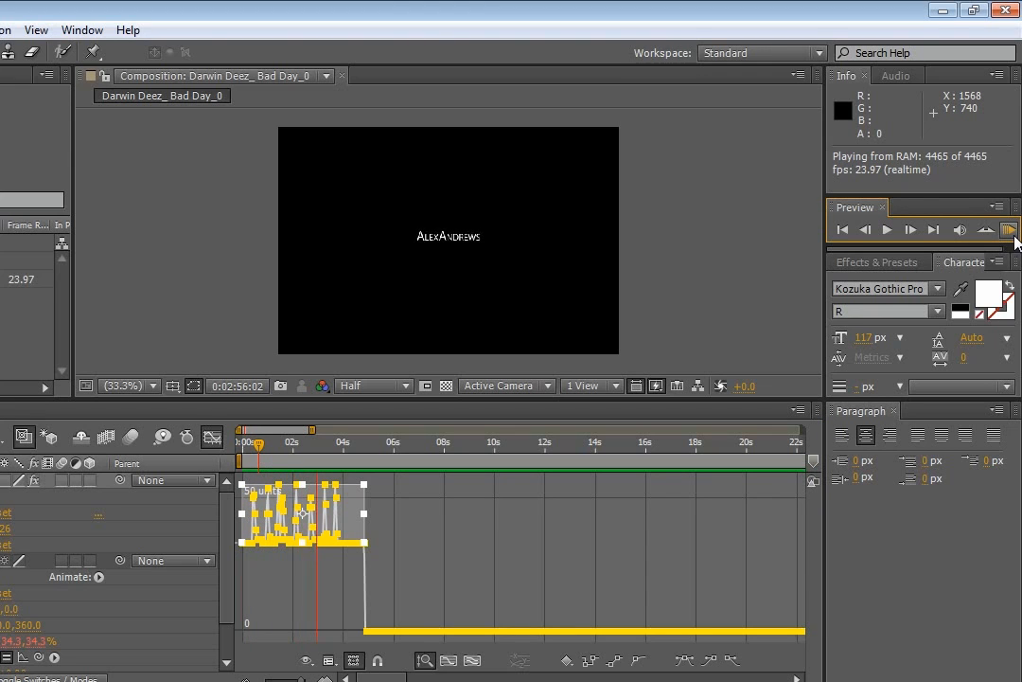
pyautogui.click(1011, 229)
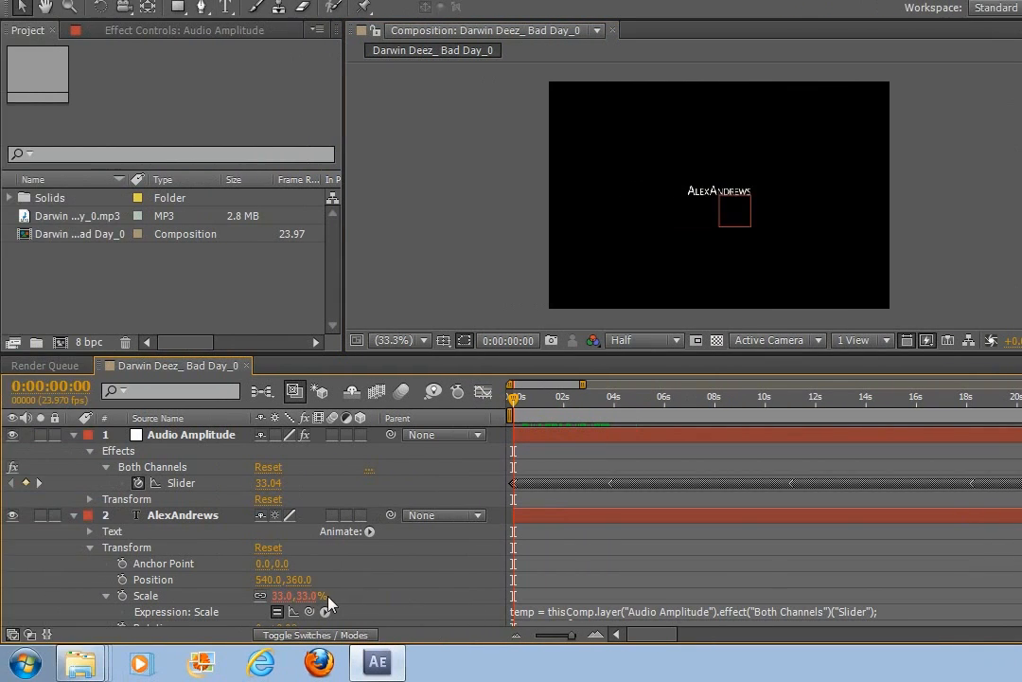
pyautogui.moveTo(447, 575)
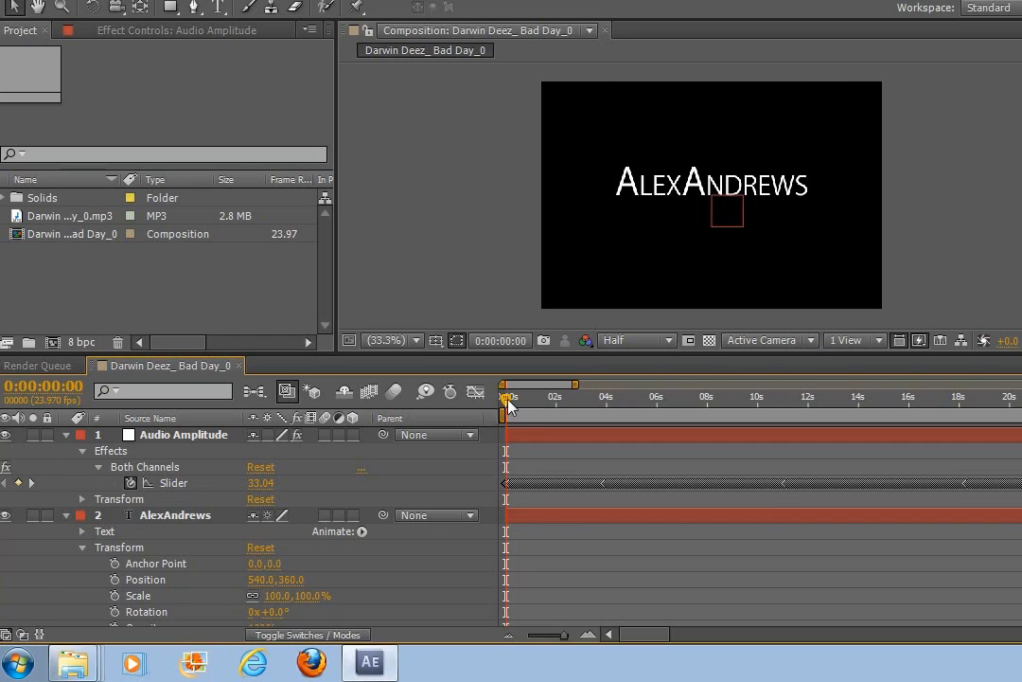
# Apply a Gaussian Blur effect to the text layer and reveal its settings
pyautogui.click(91, 500)
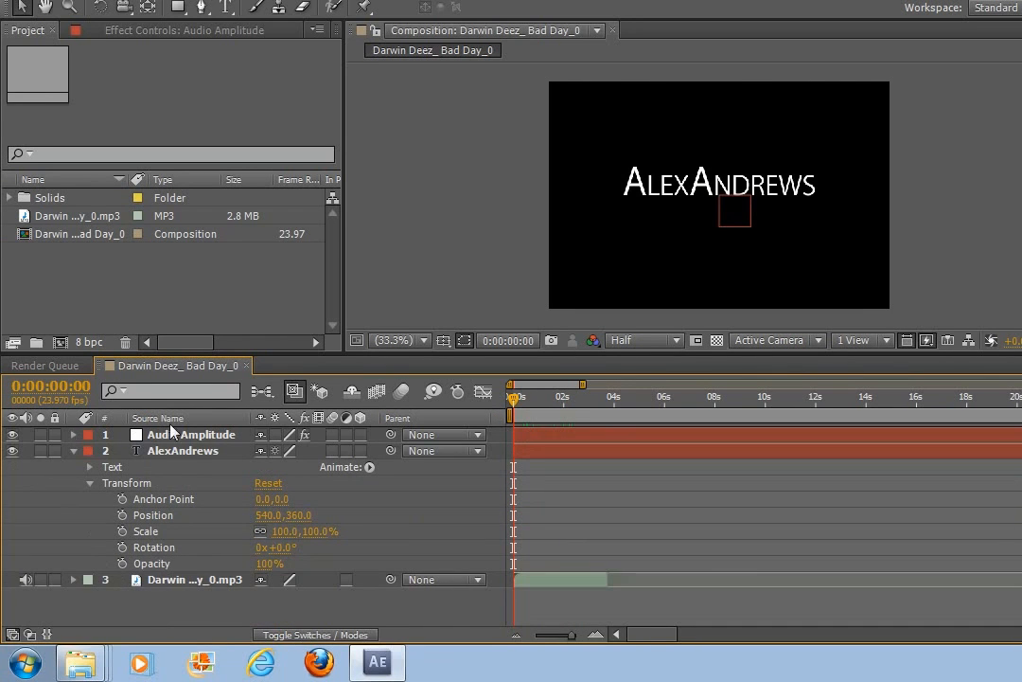
pyautogui.click(71, 434)
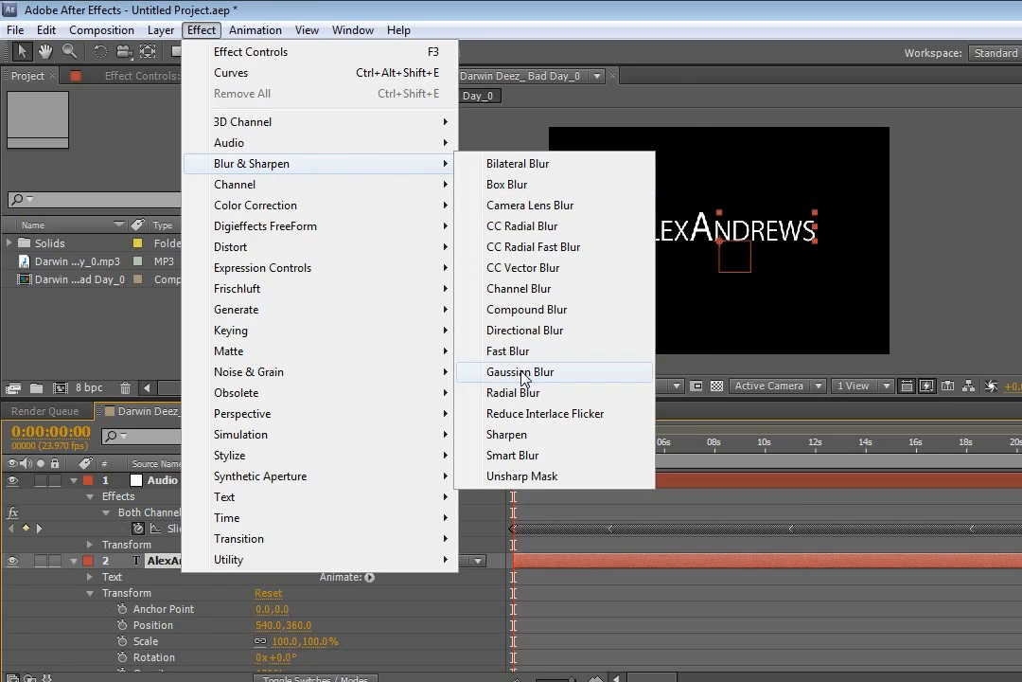
pyautogui.click(520, 371)
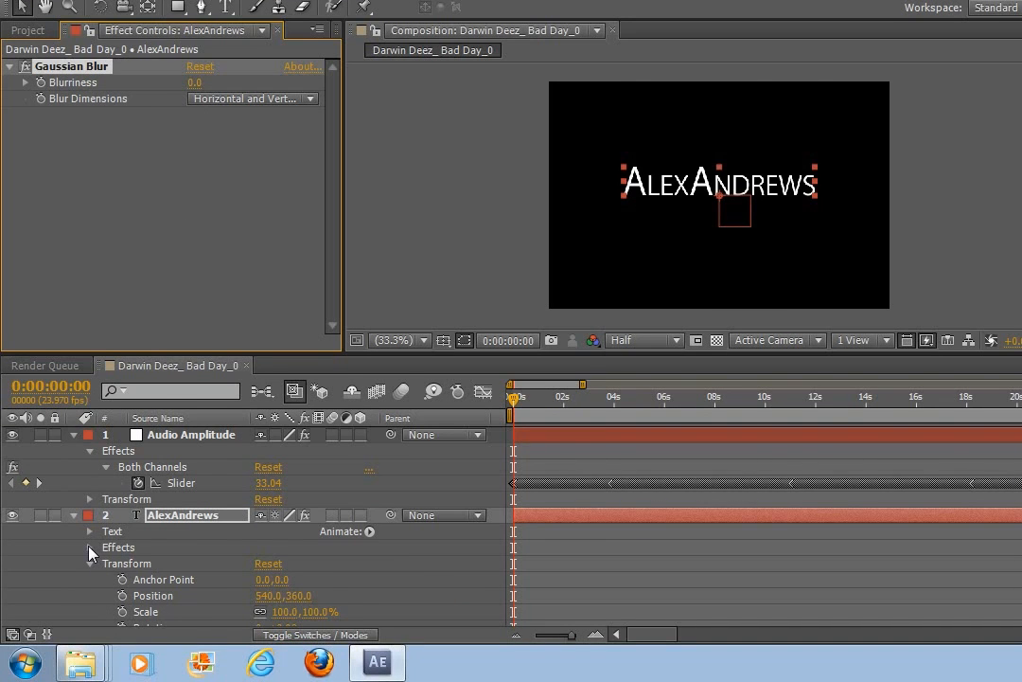
pyautogui.click(91, 547)
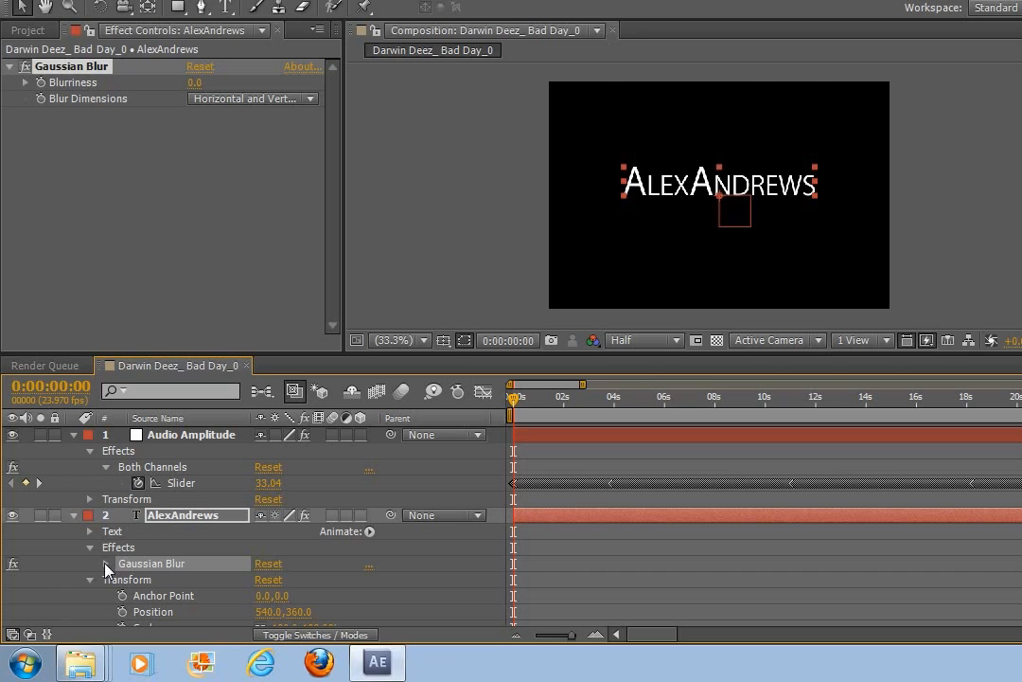
pyautogui.click(106, 564)
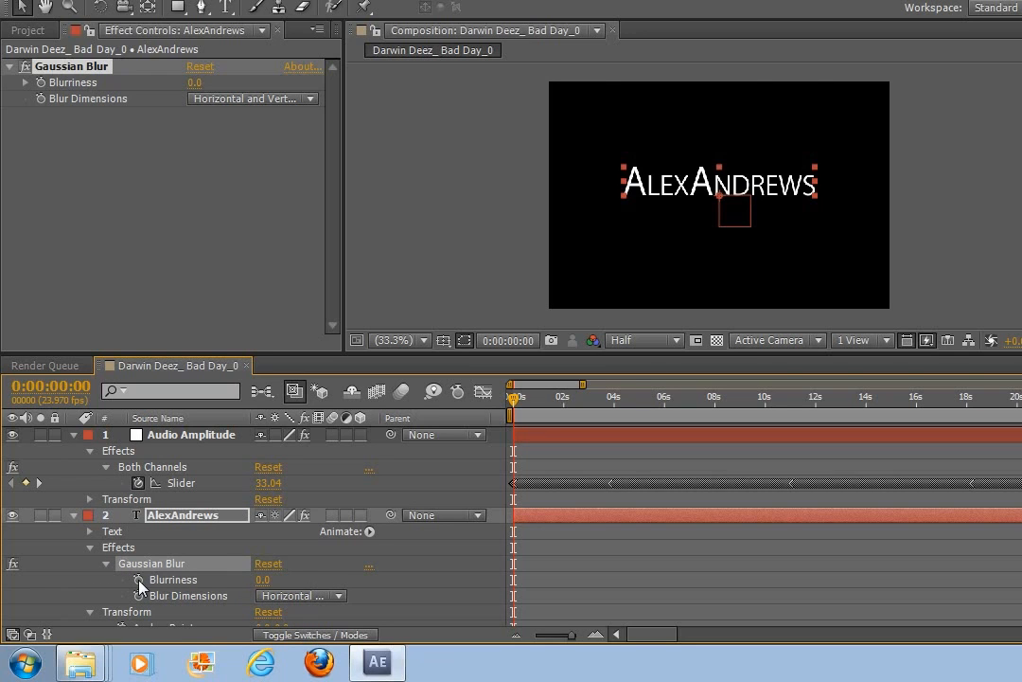
# Link Blurriness to the Both Channels slider with an expression and RAM preview the result
pyautogui.click(138, 580)
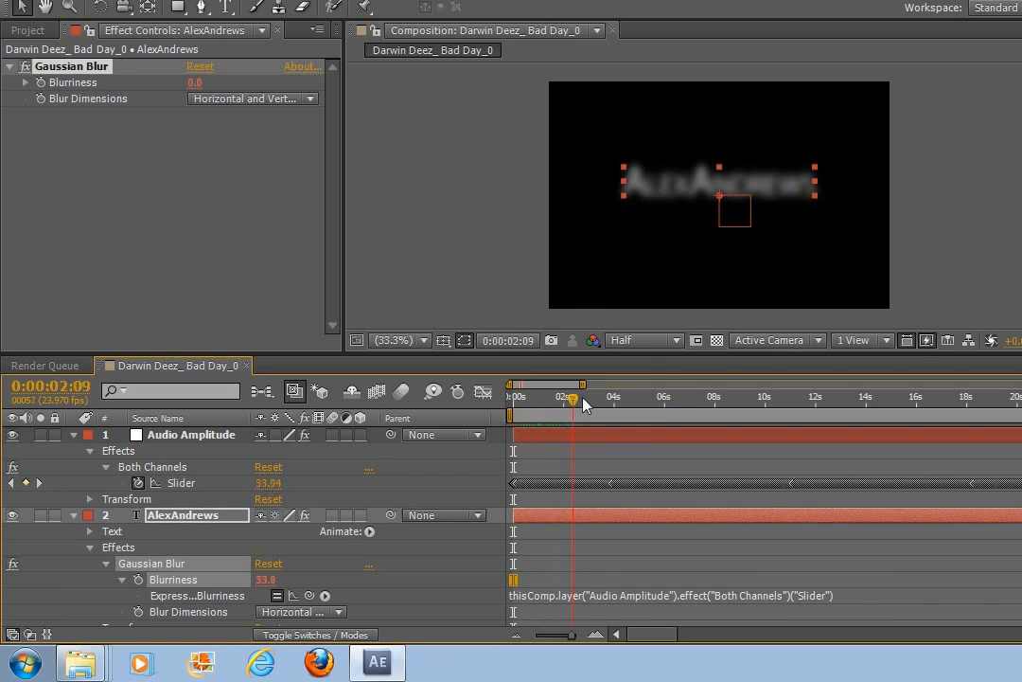
pyautogui.click(511, 398)
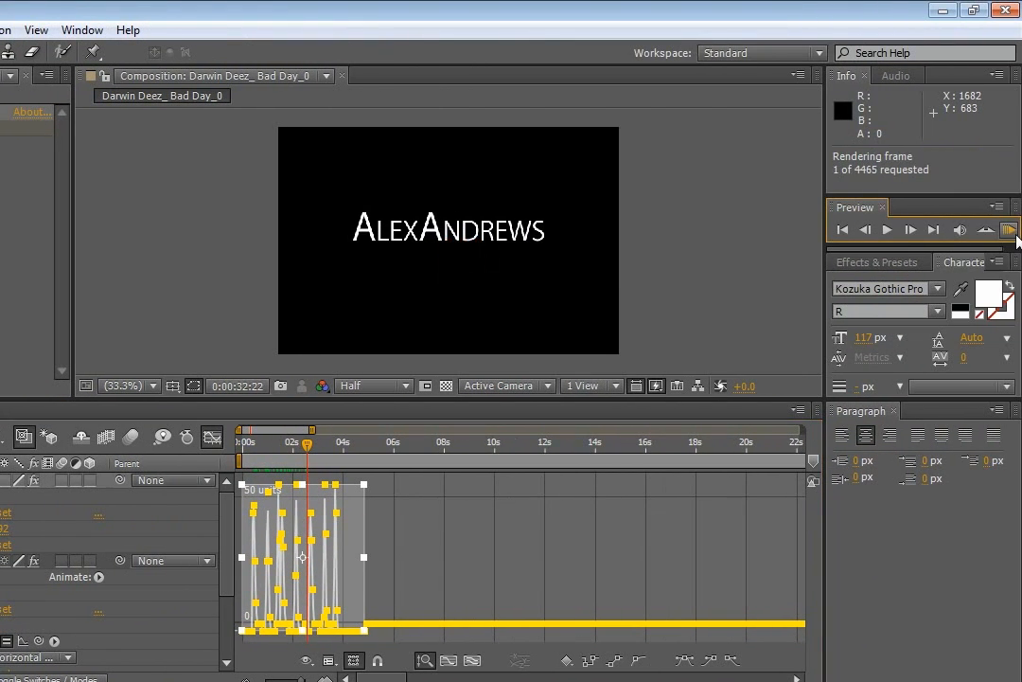
pyautogui.click(1011, 229)
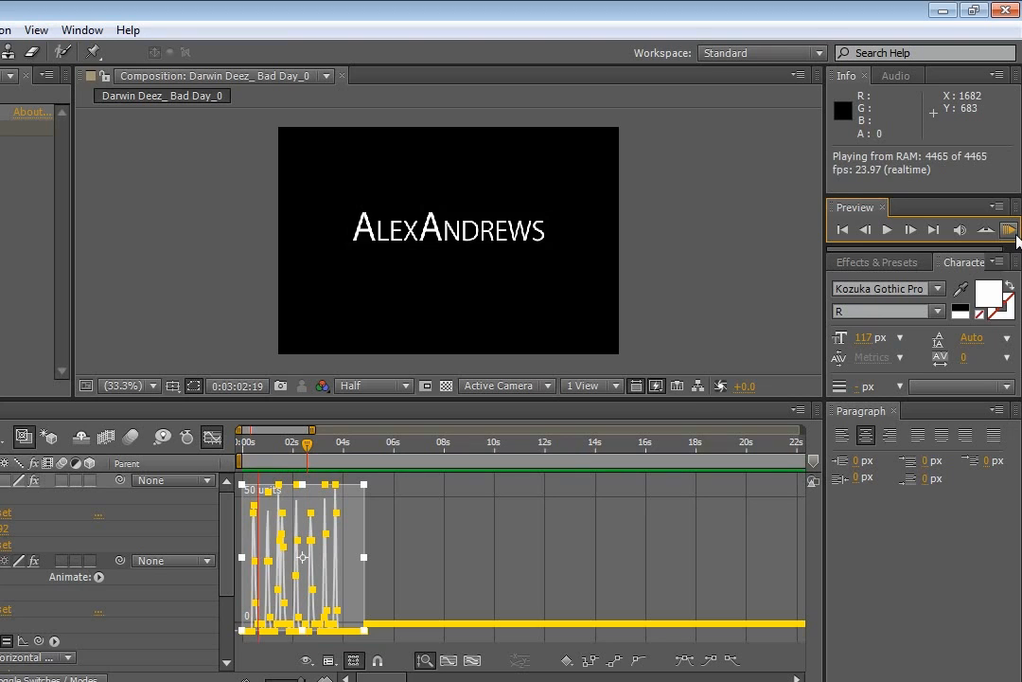